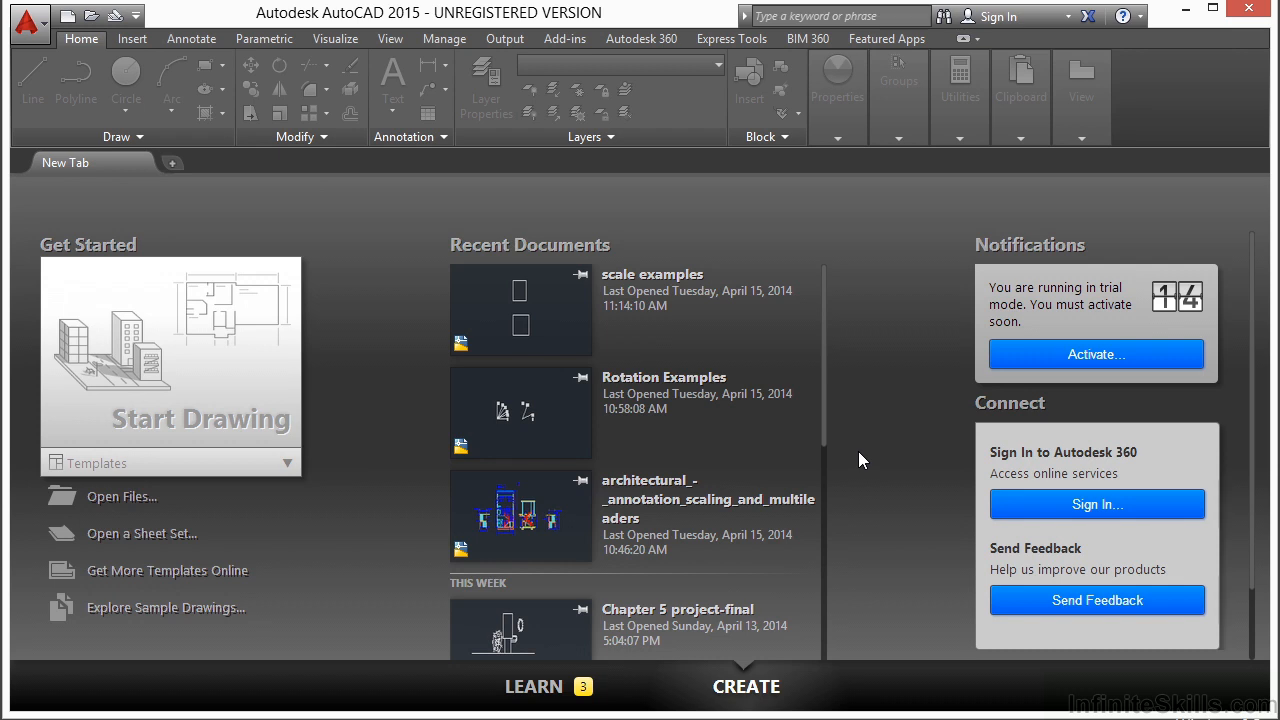
Step: Open the Stretch Examples.dwg drawing from the start page
click(121, 497)
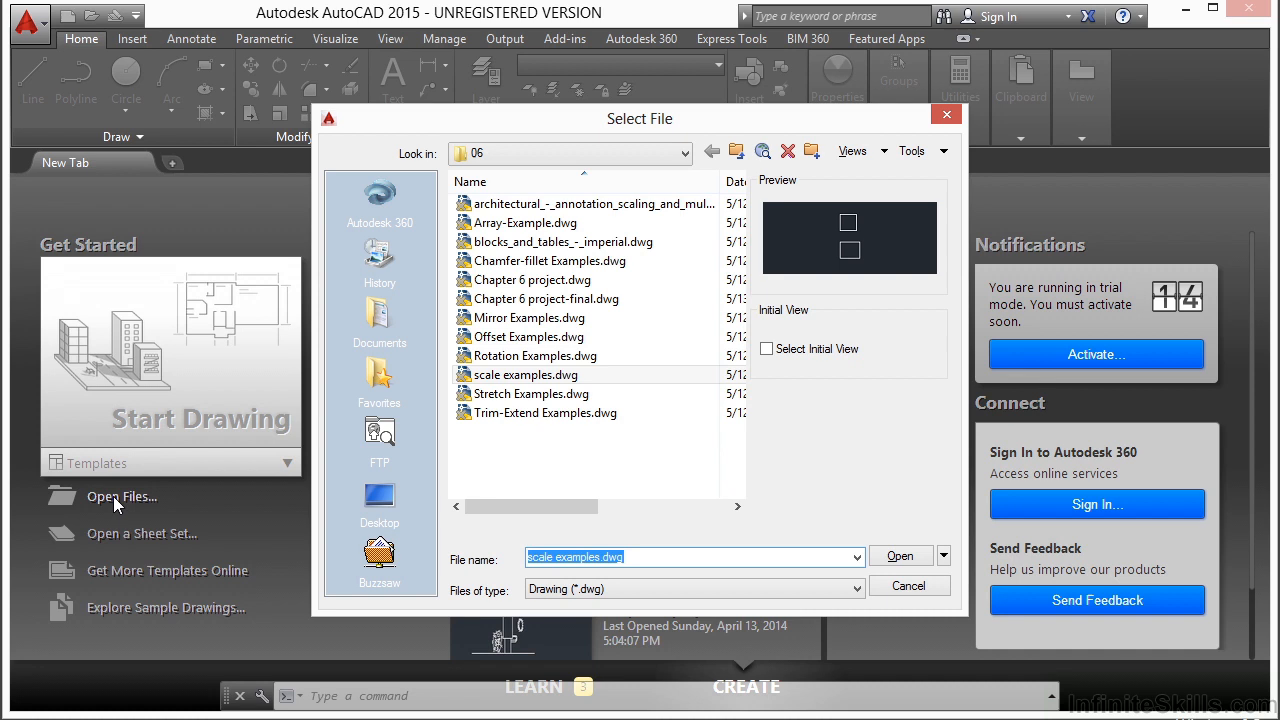
click(529, 393)
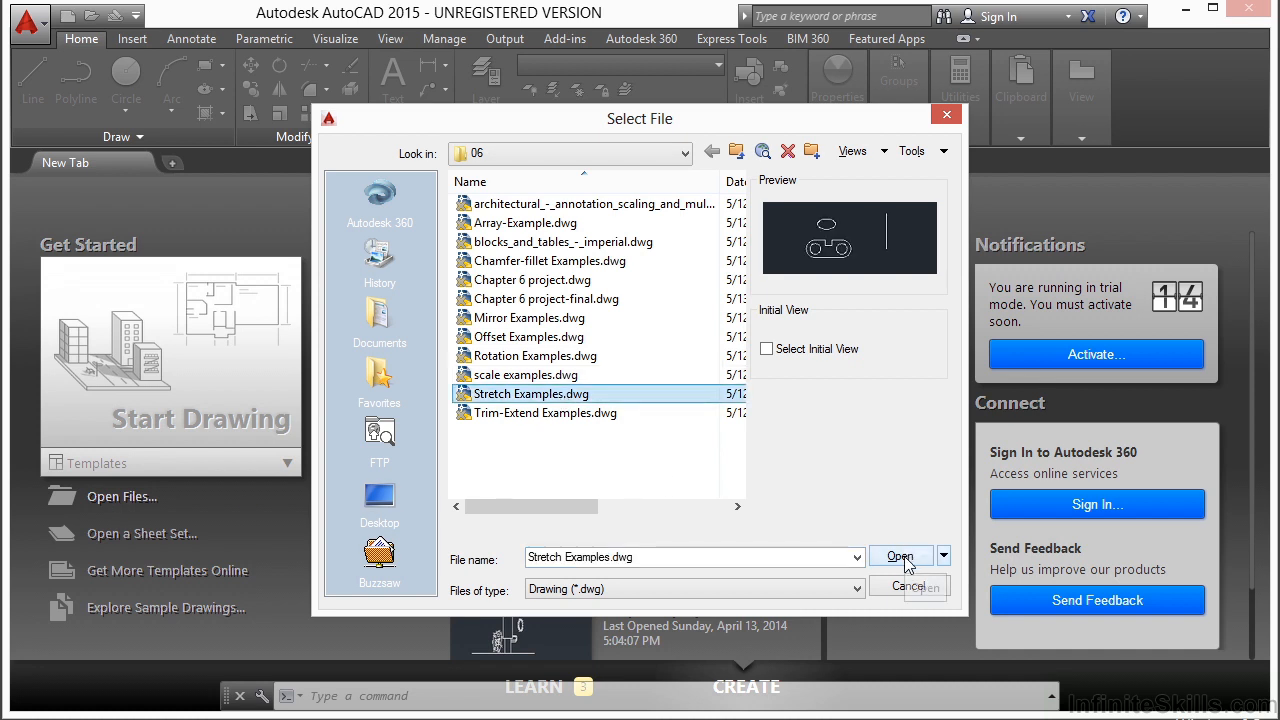
click(900, 556)
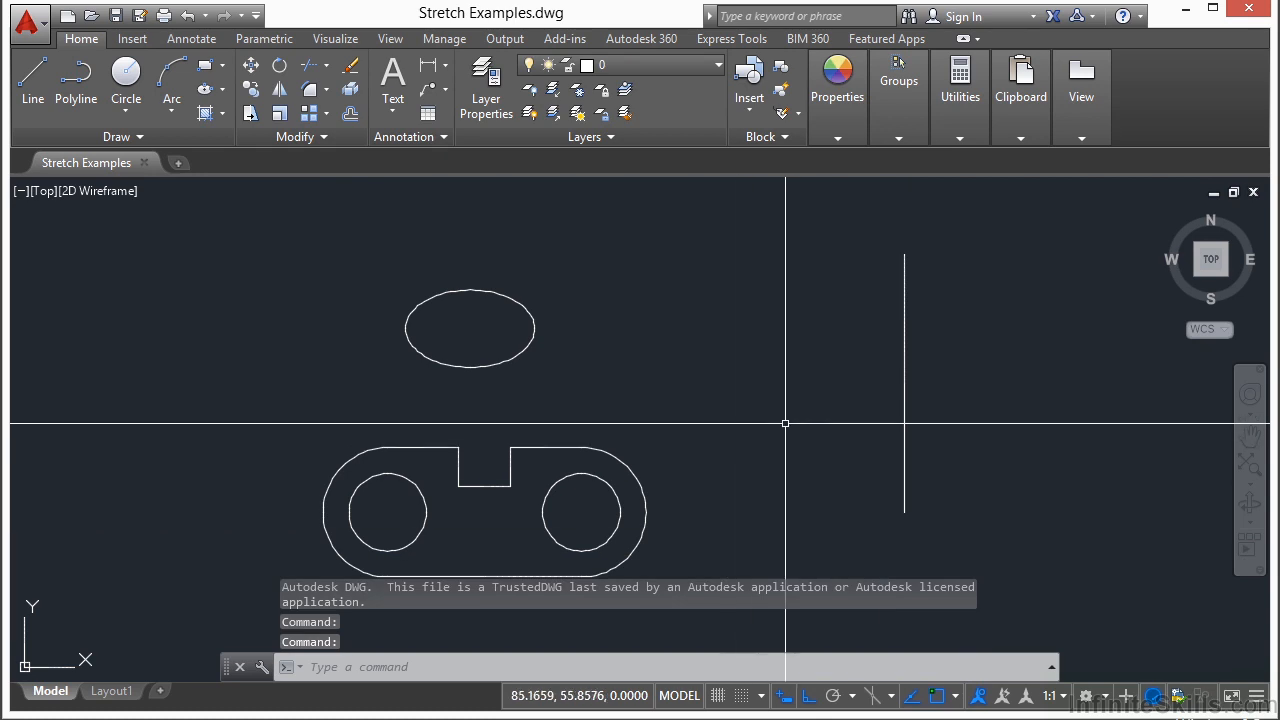
mouse_move(515, 398)
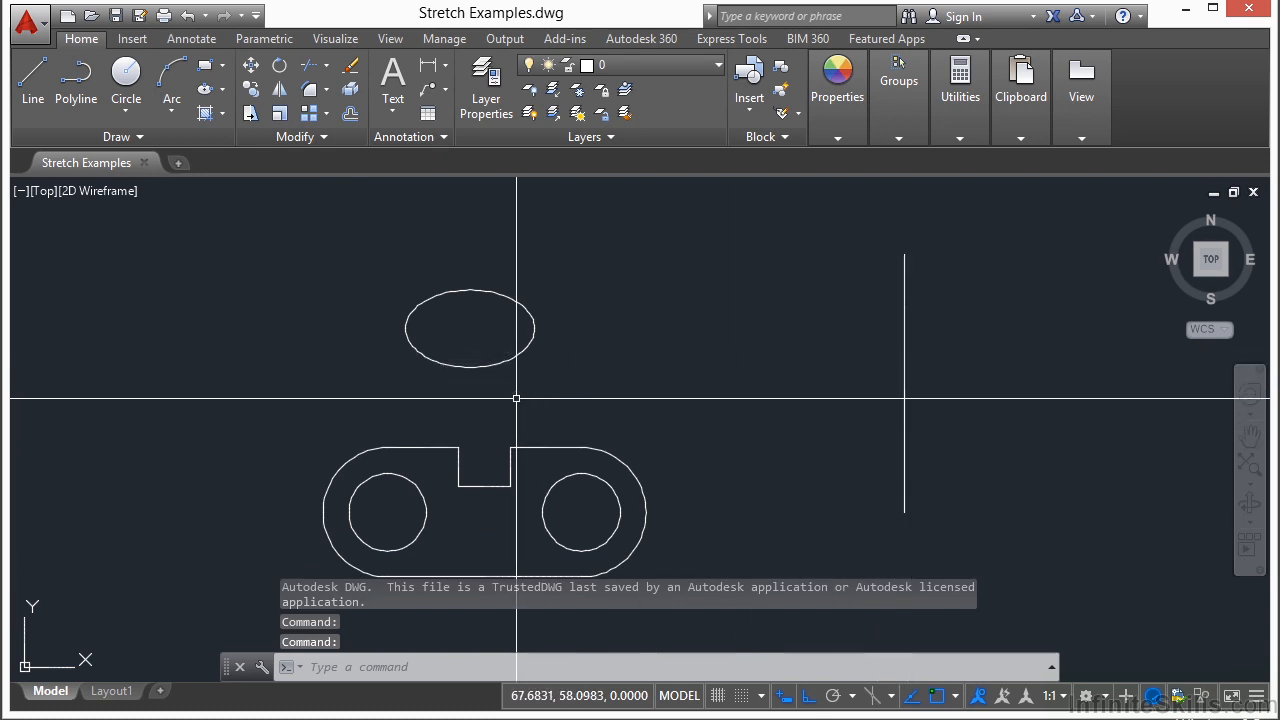
drag(517, 398, 761, 383)
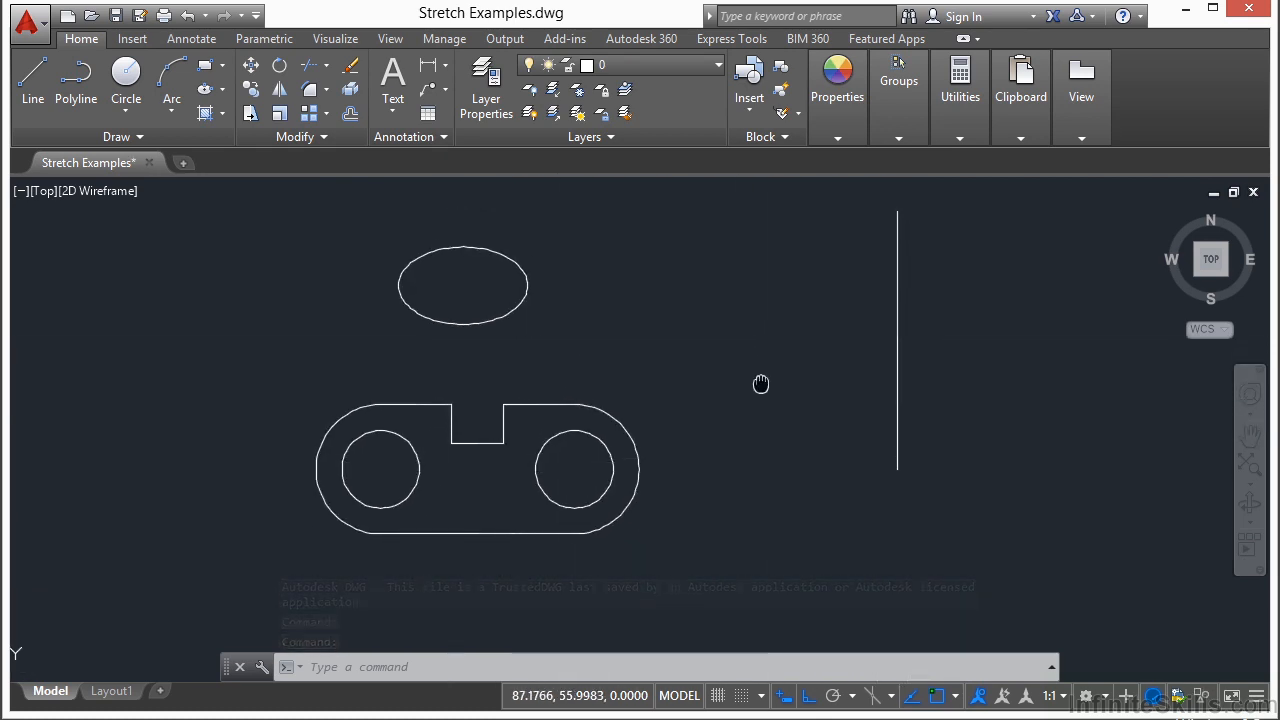
text(str)
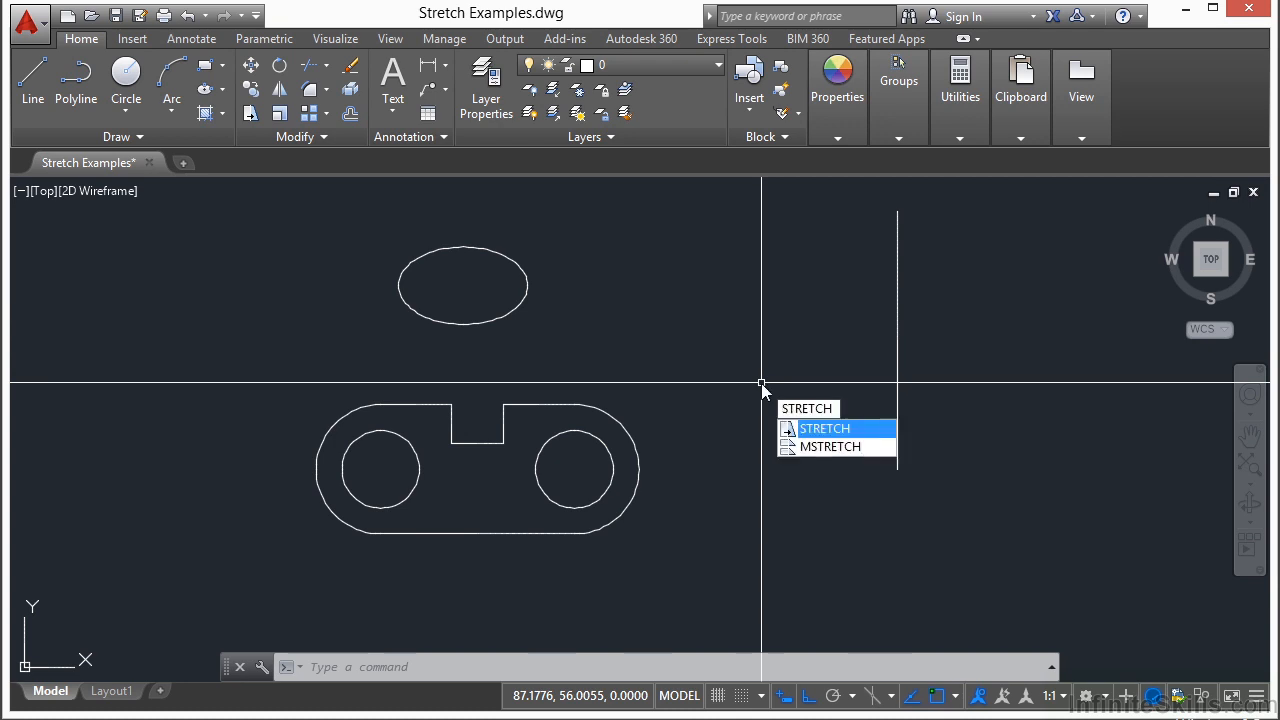
text(S)
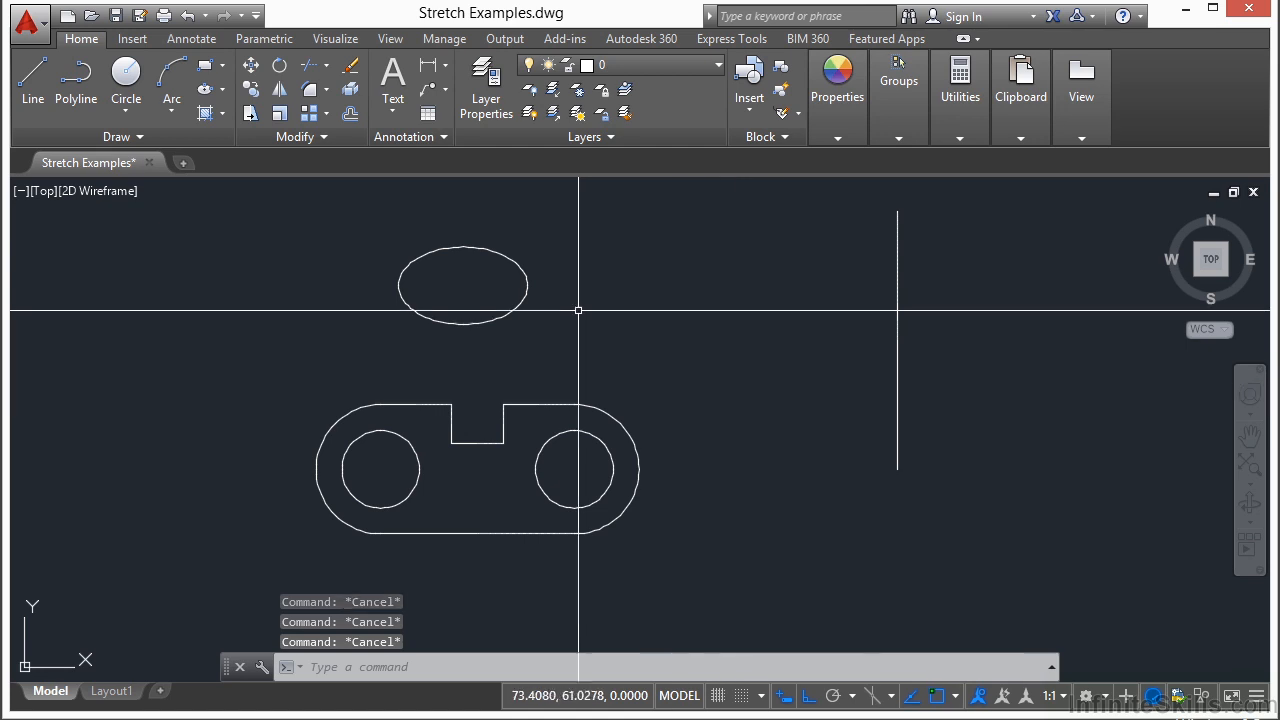
mouse_move(250, 113)
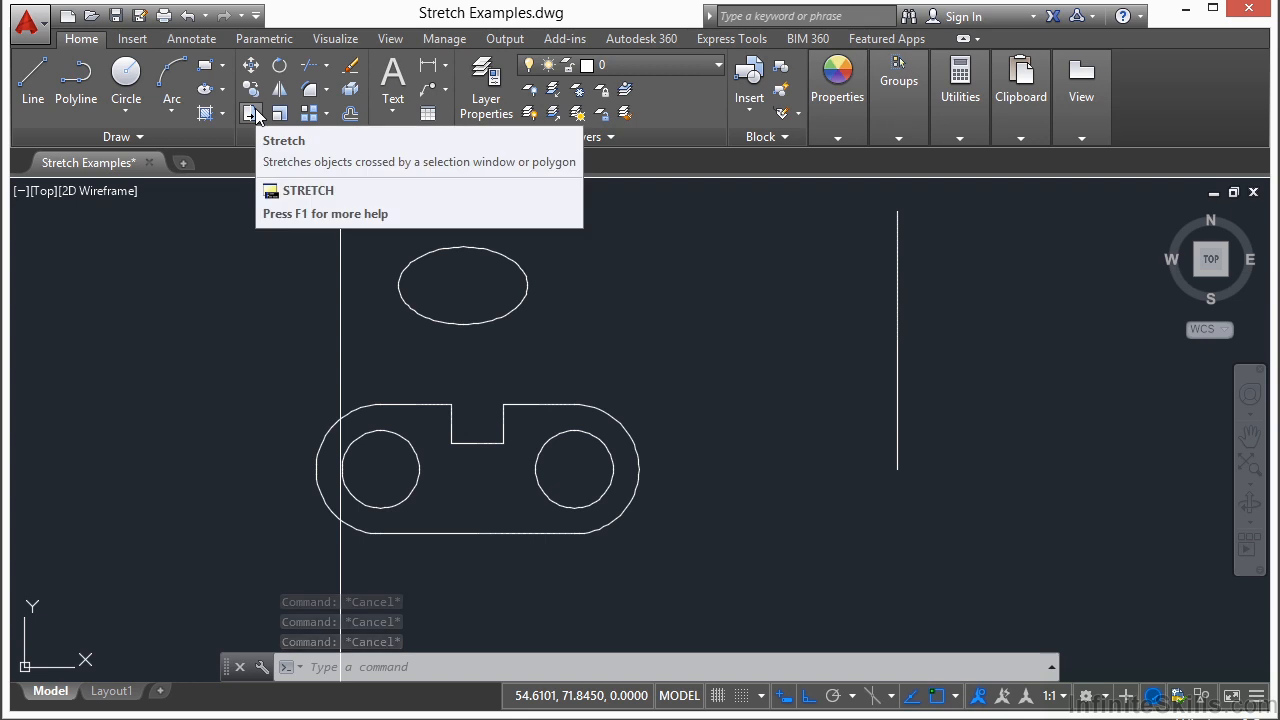
mouse_move(266, 130)
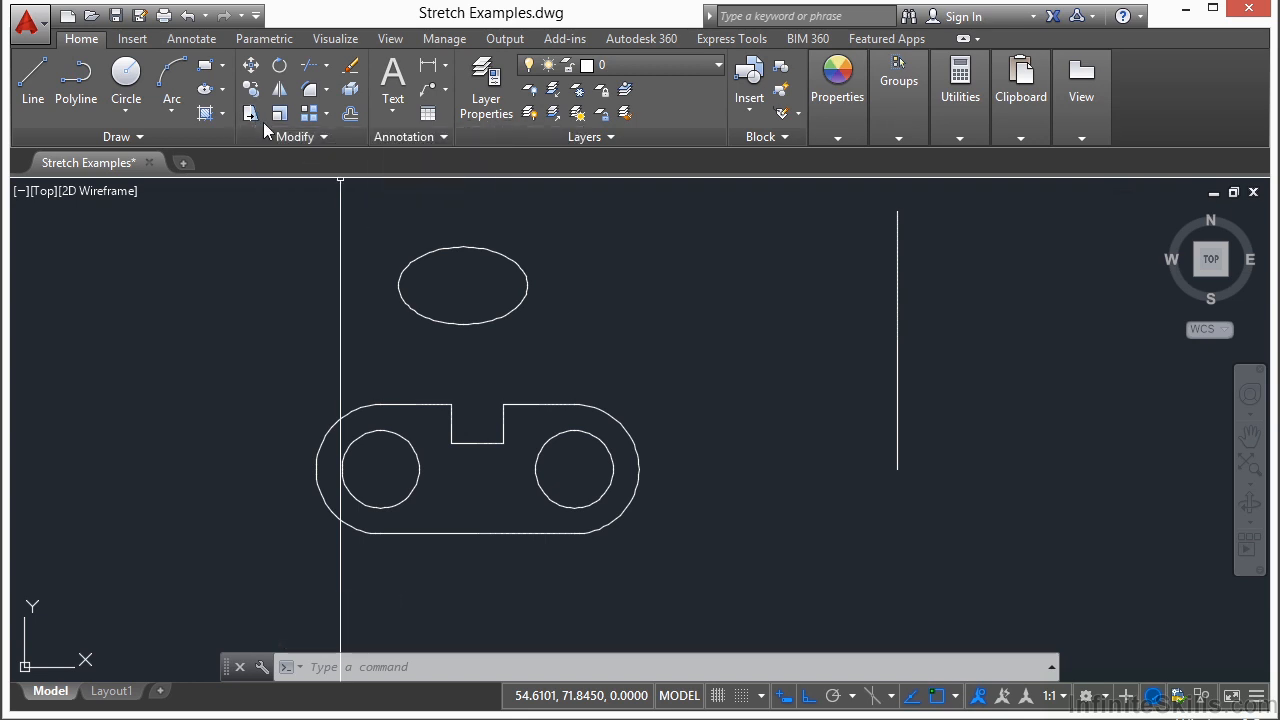
Step: Stretch the vertical line's lower endpoint downward with a crossing window and base point
click(249, 113)
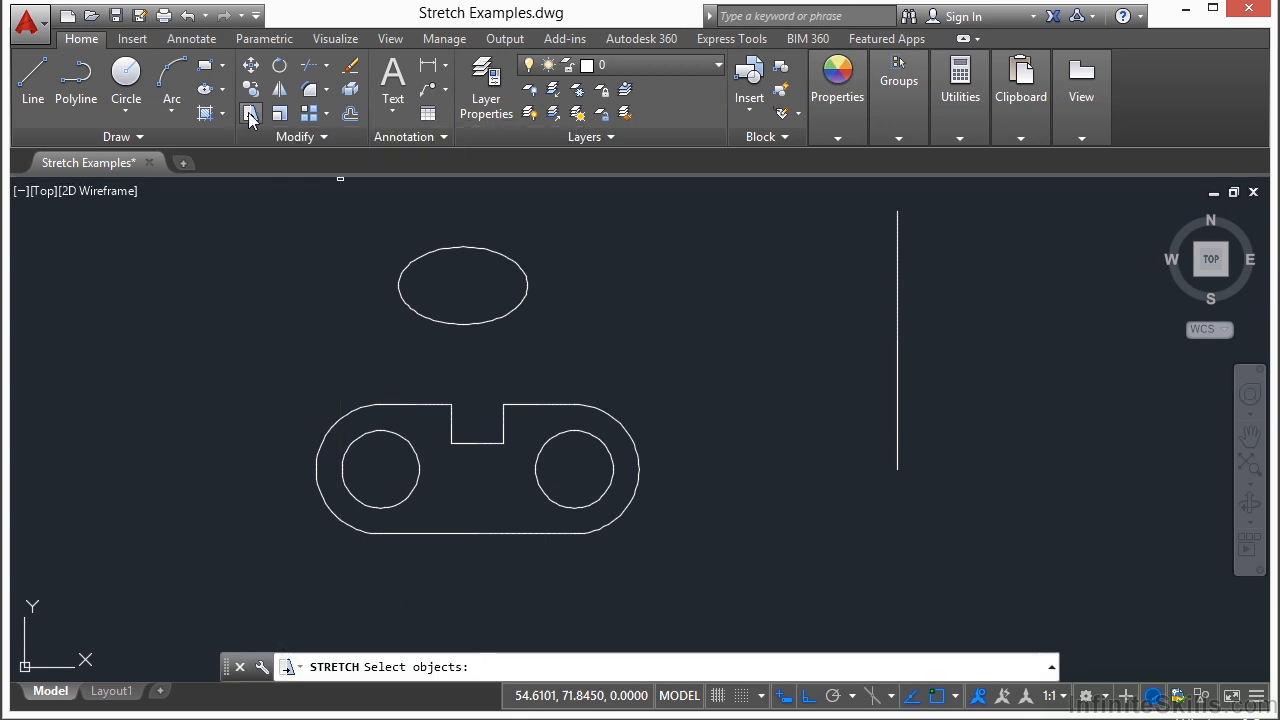
mouse_move(624, 301)
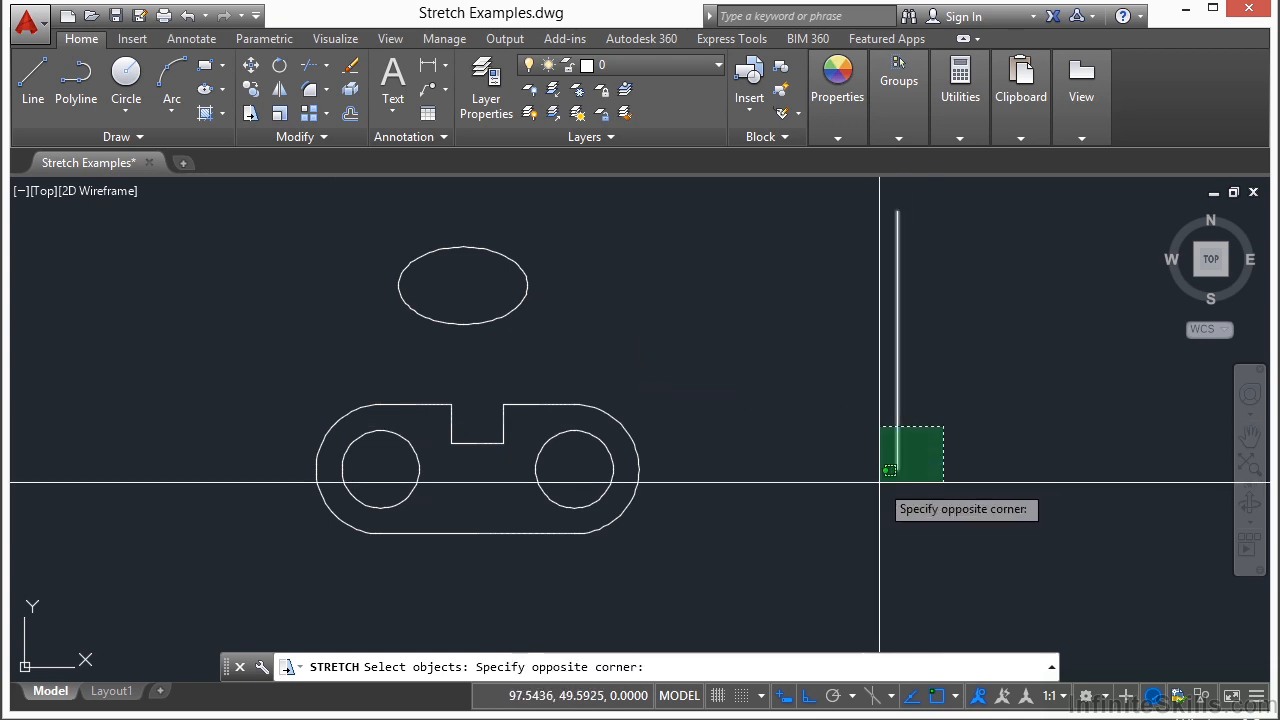
click(903, 494)
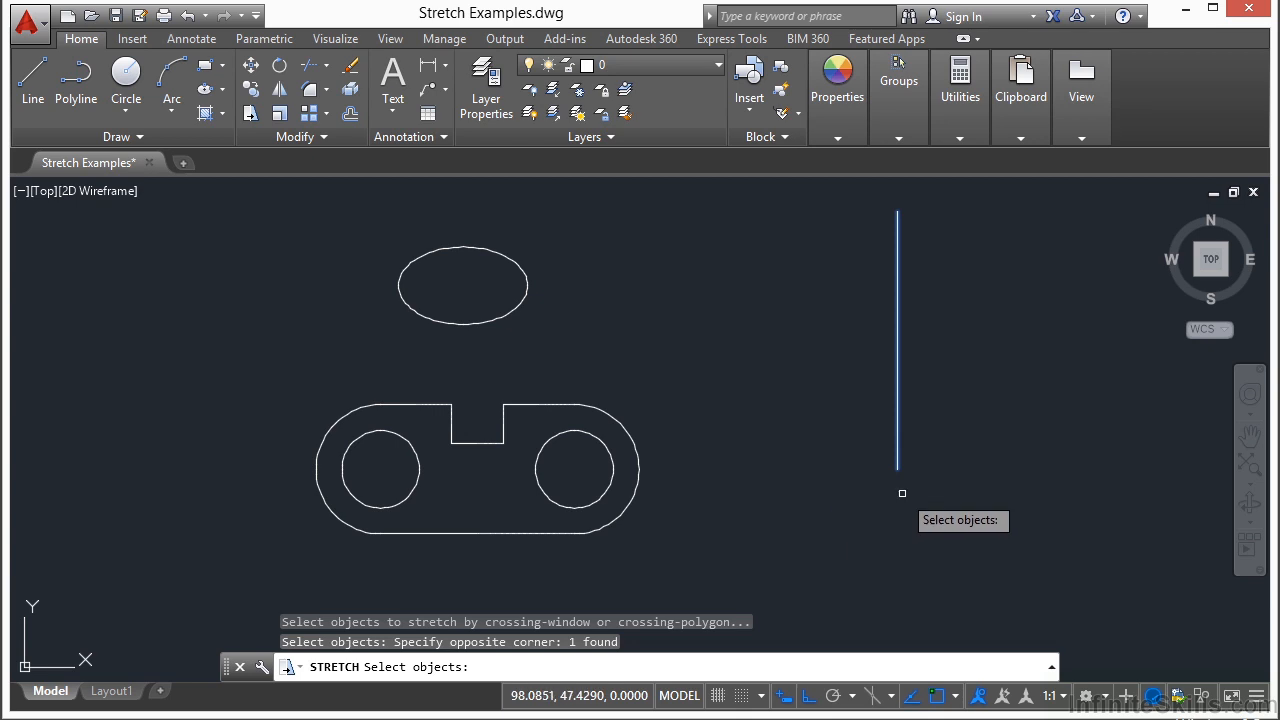
key(enter)
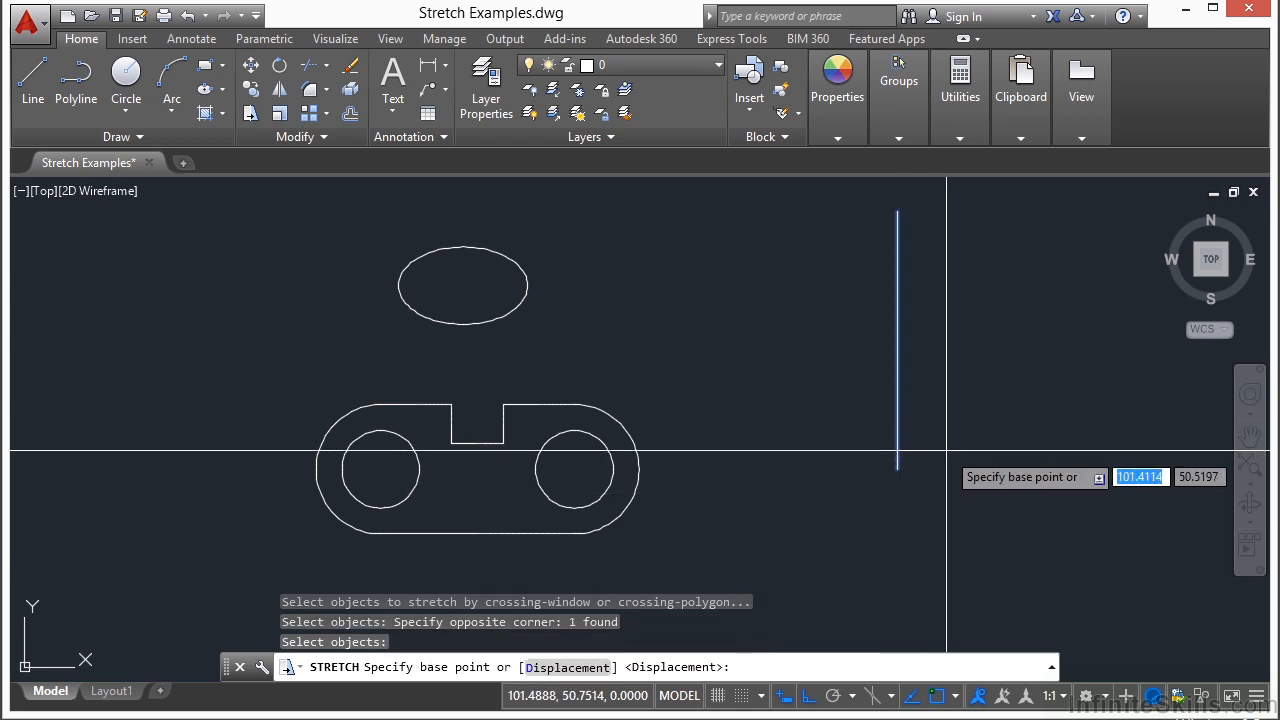
click(897, 465)
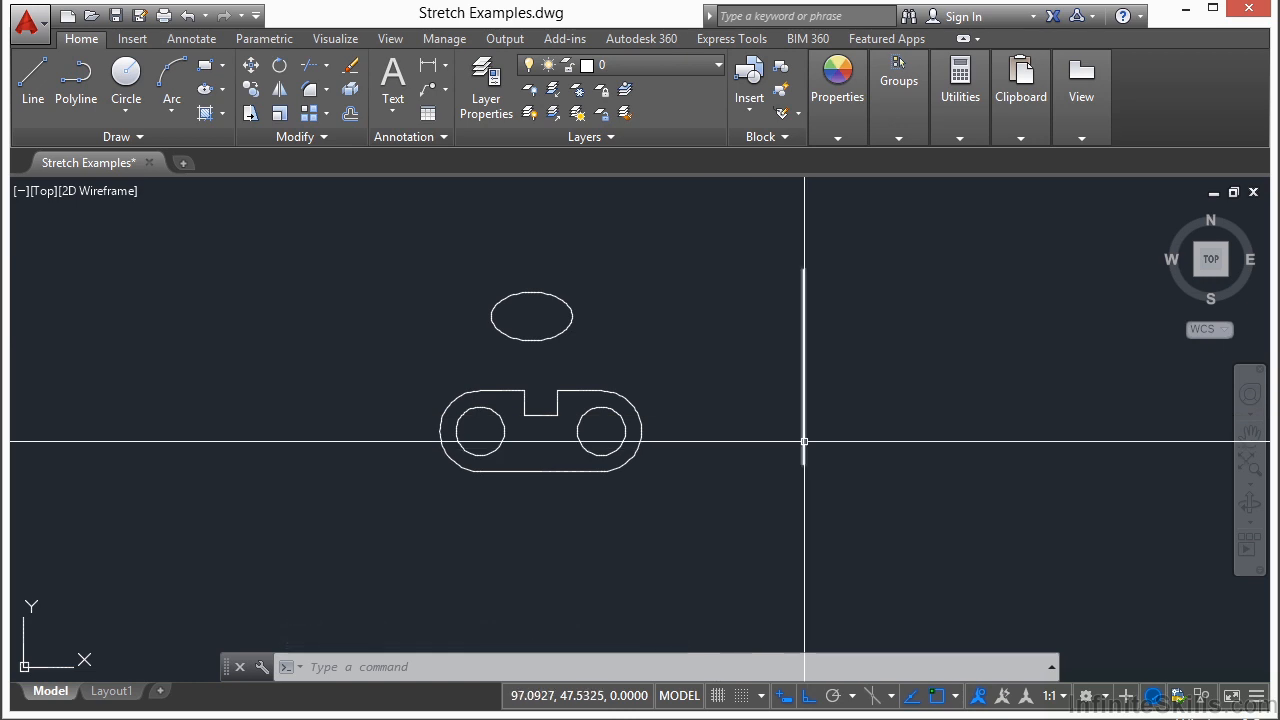
mouse_move(795, 433)
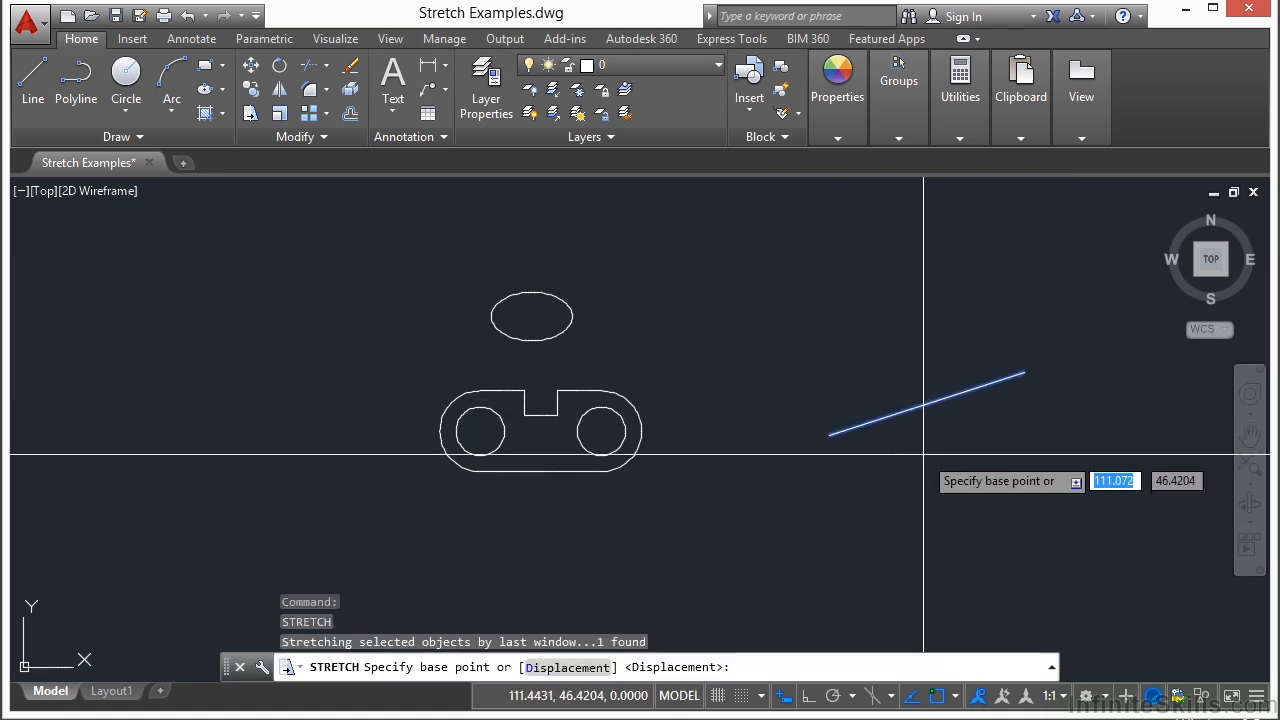
Step: Place the stretched line's new point so it slants up and sits right of the ellipse
click(884, 366)
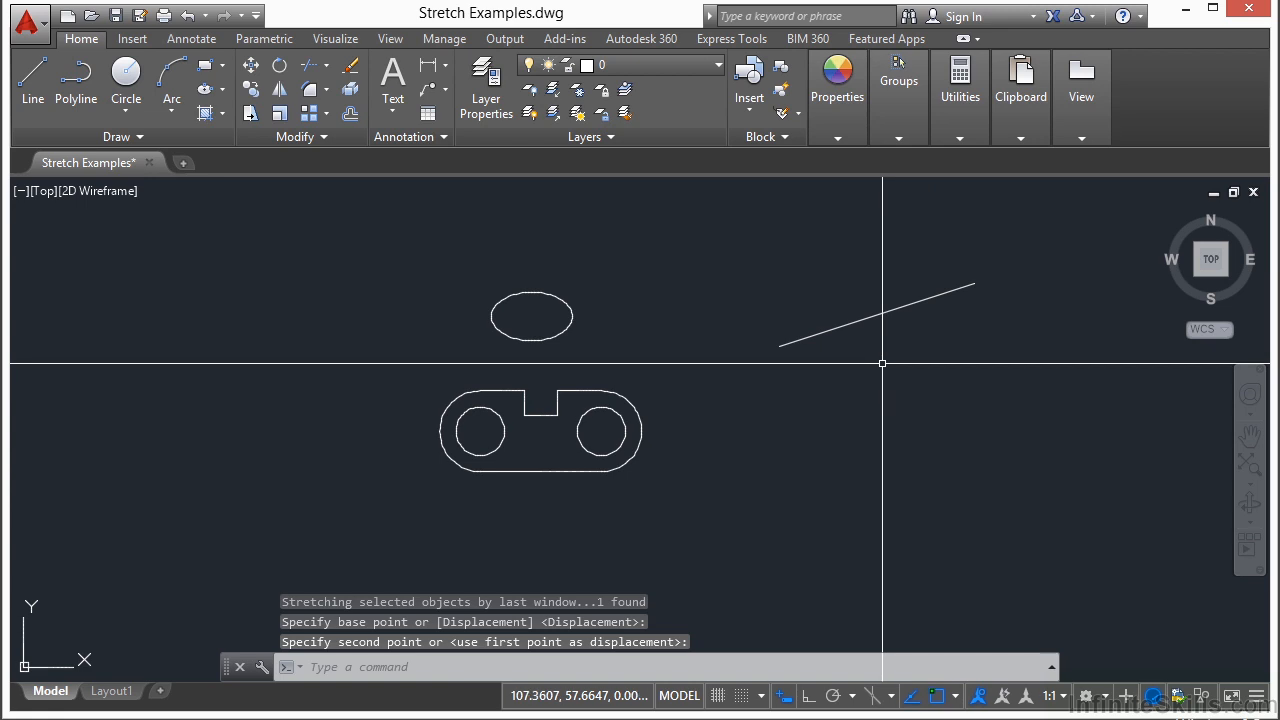
mouse_move(890, 362)
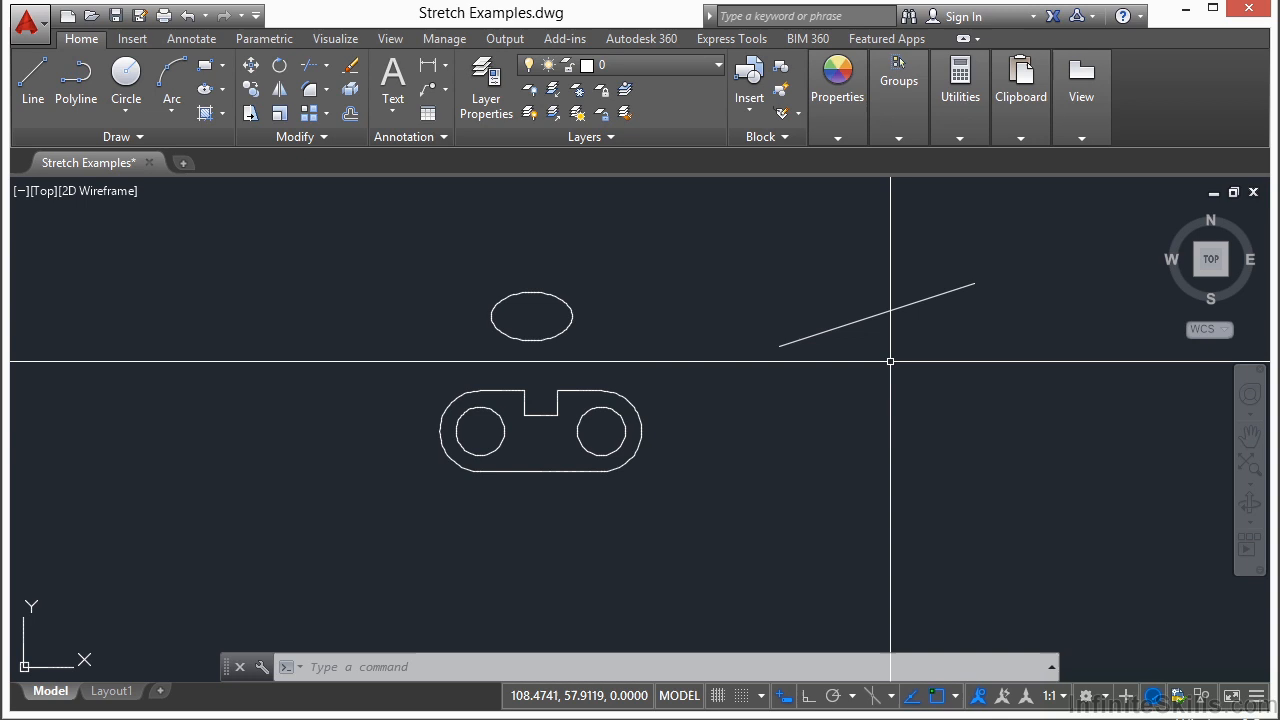
mouse_move(874, 372)
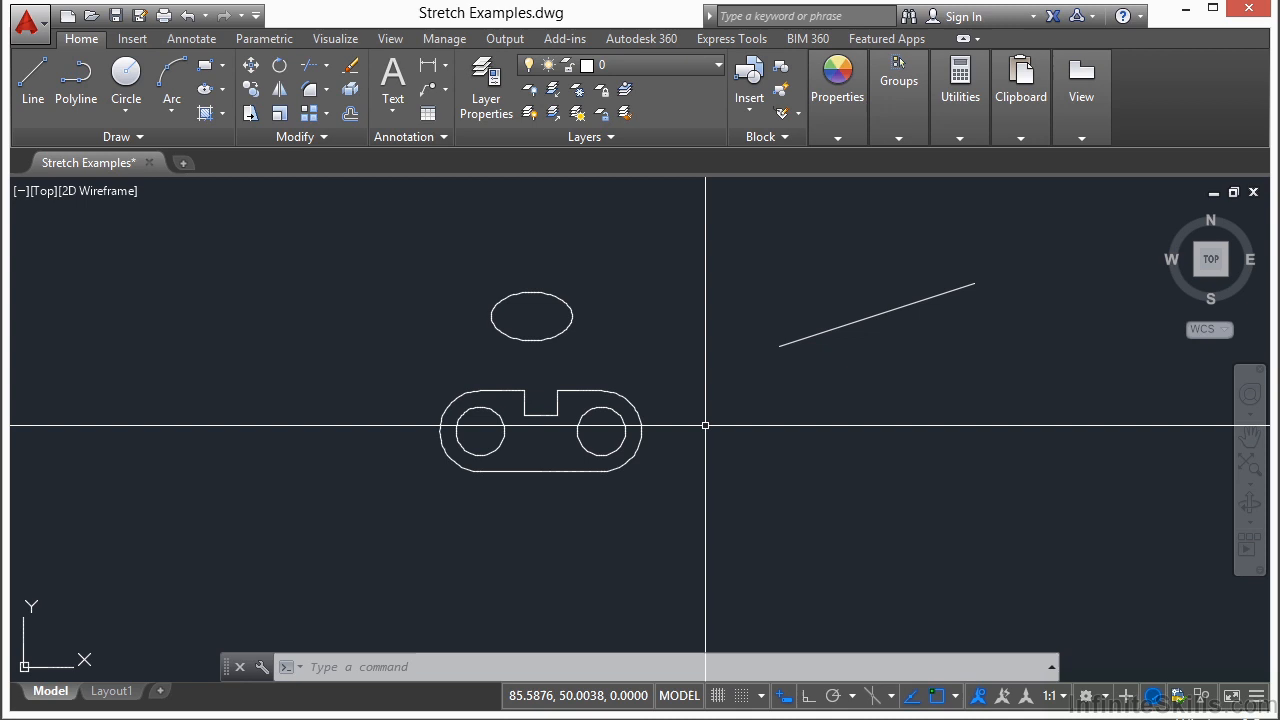
mouse_move(681, 428)
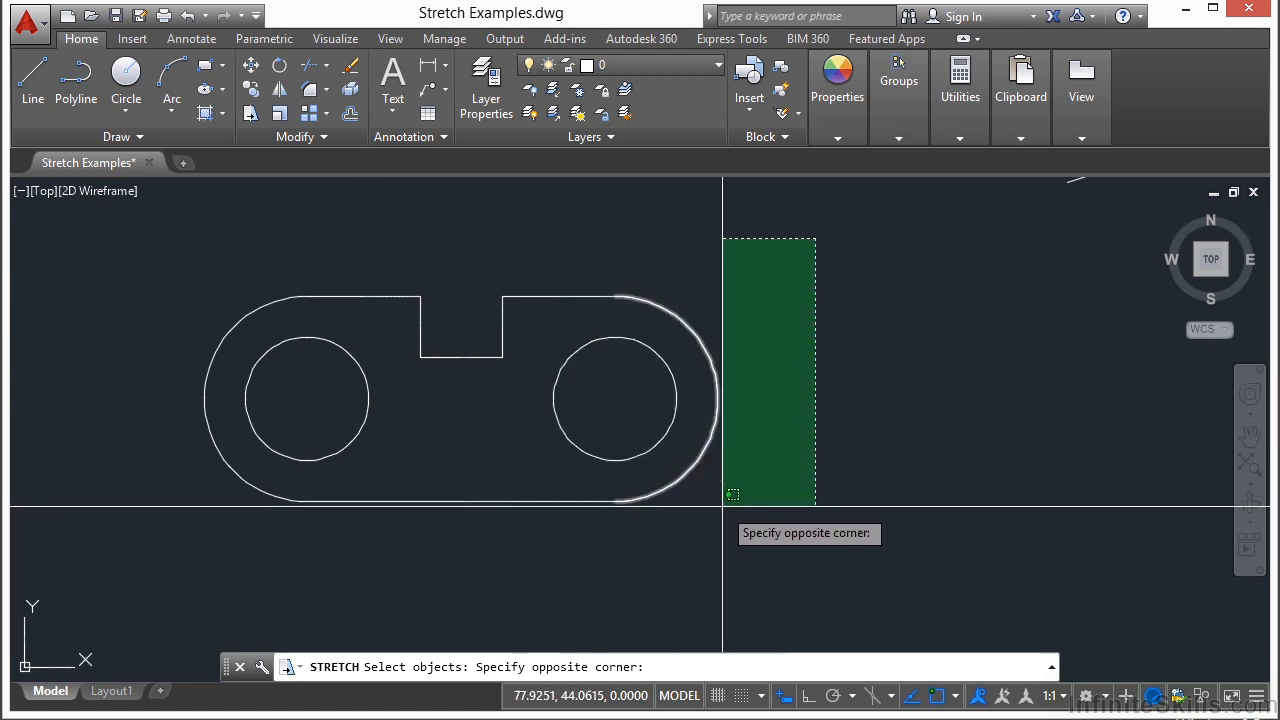
mouse_move(594, 516)
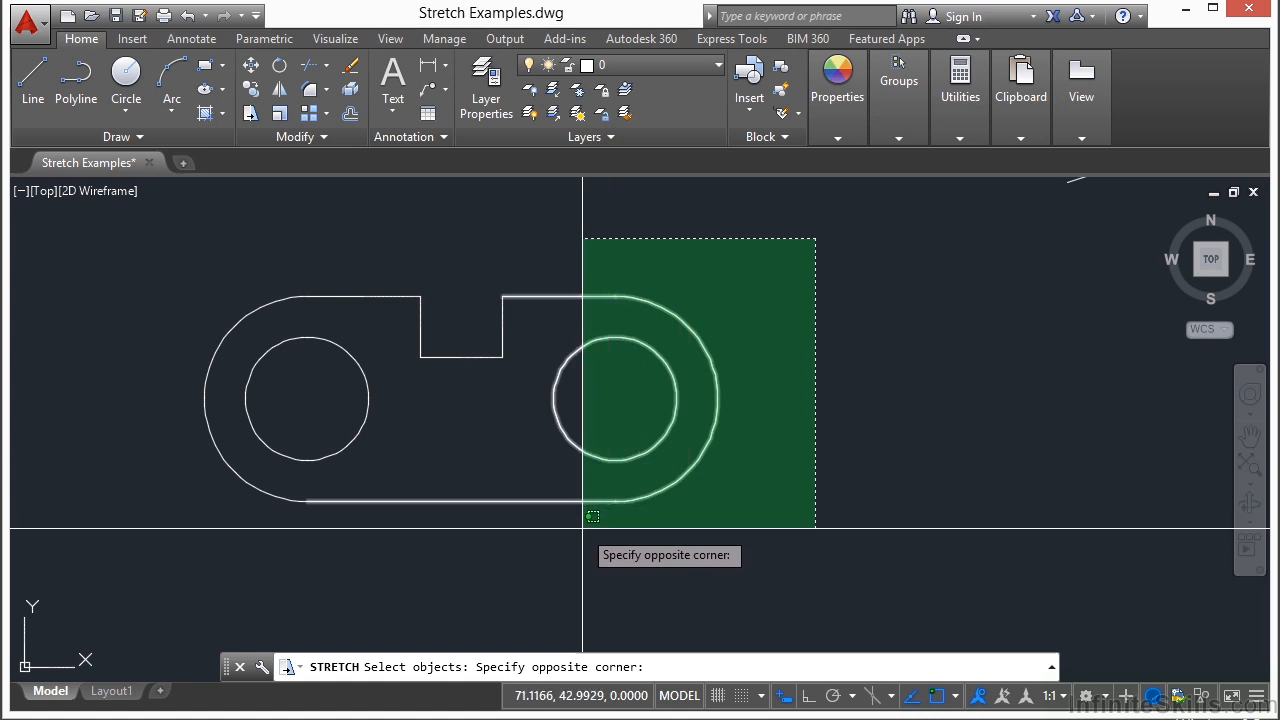
mouse_move(623, 513)
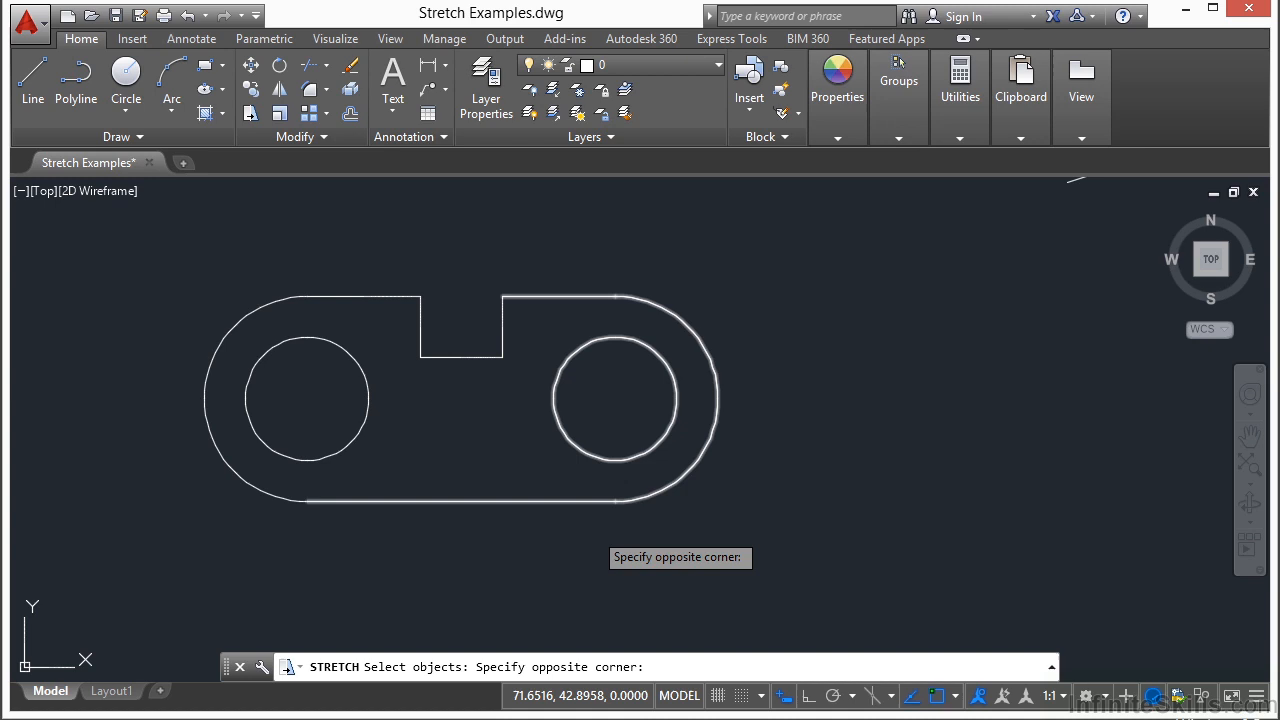
Step: Stretch the bracket's right end and hole horizontally to the right with Ortho on
click(673, 313)
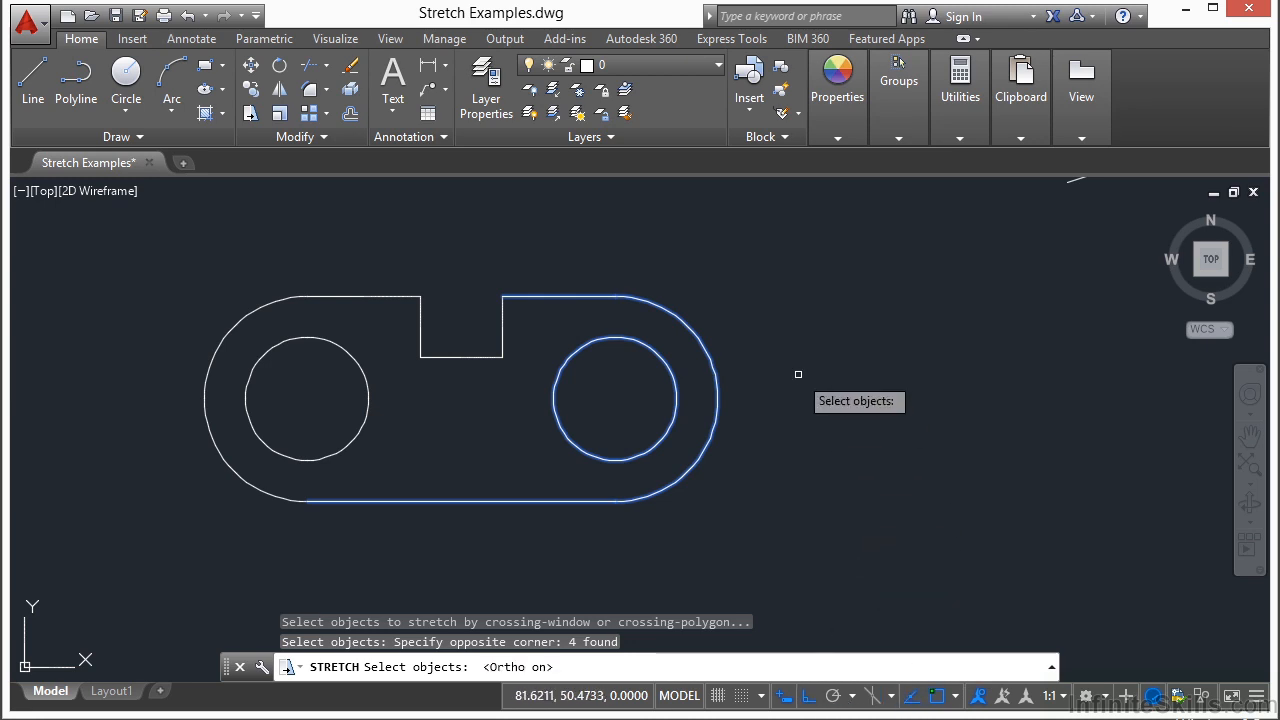
key(Enter)
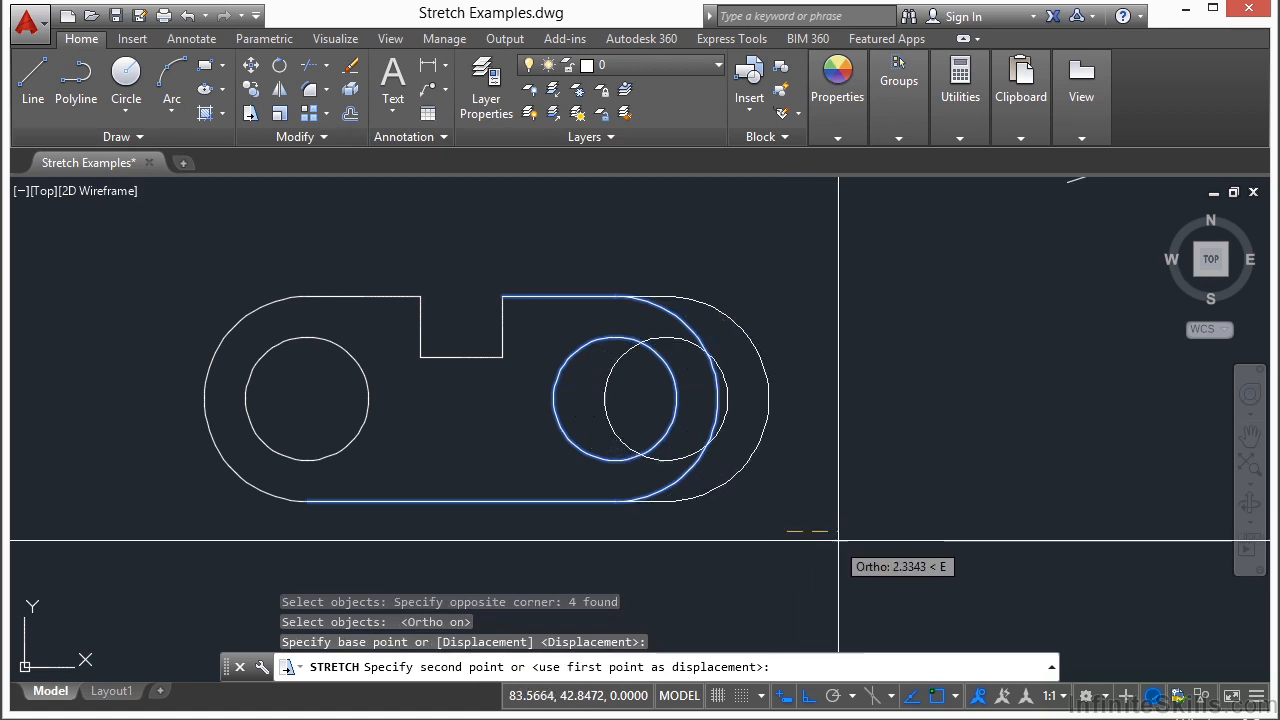
click(981, 533)
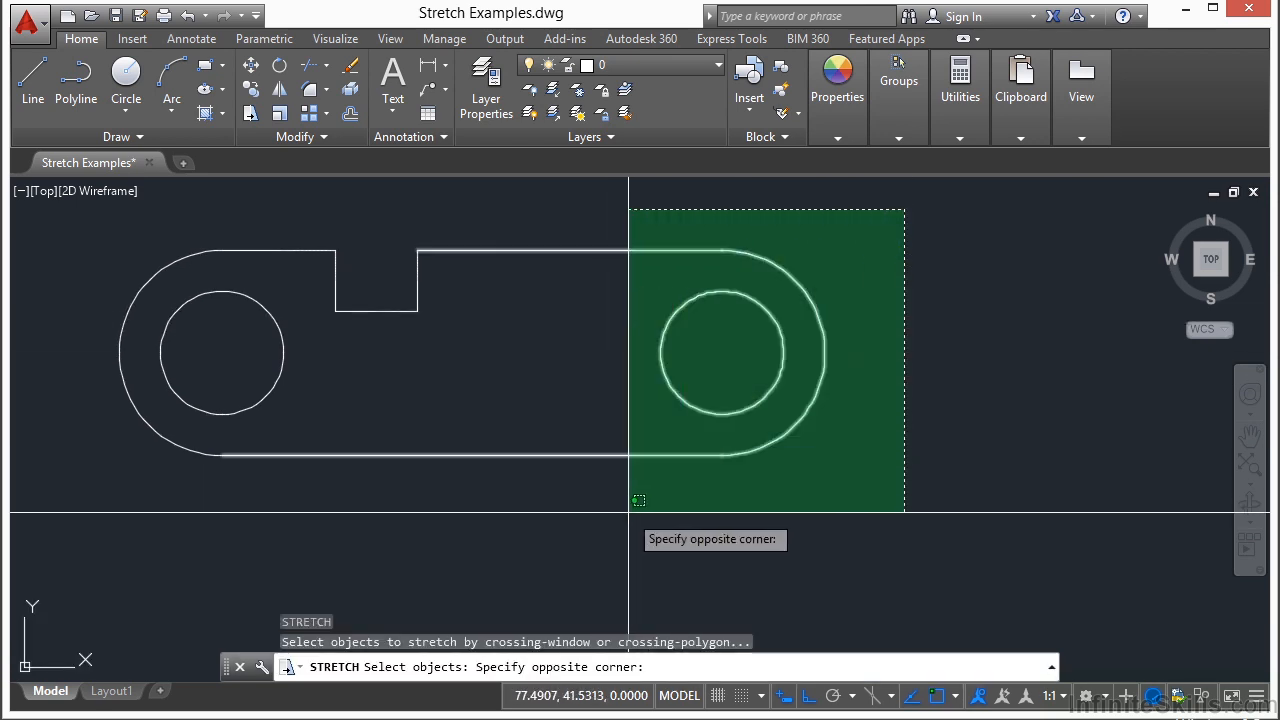
click(596, 280)
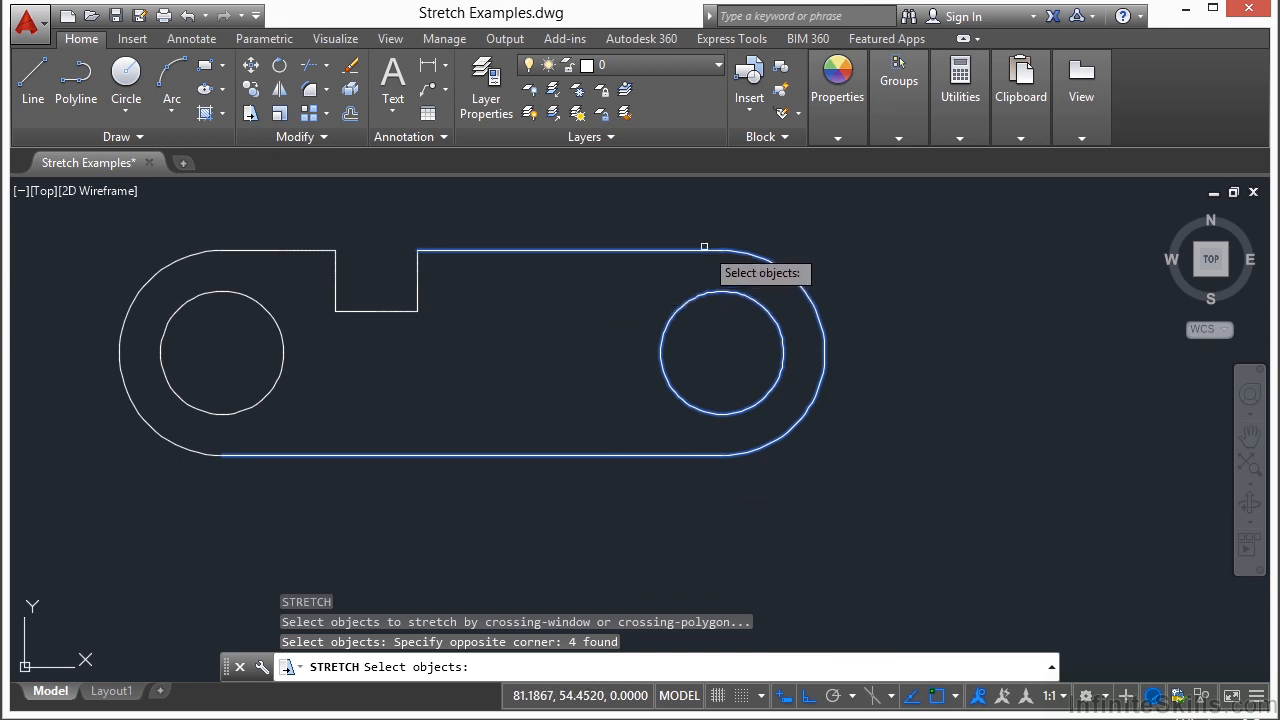
mouse_move(732, 253)
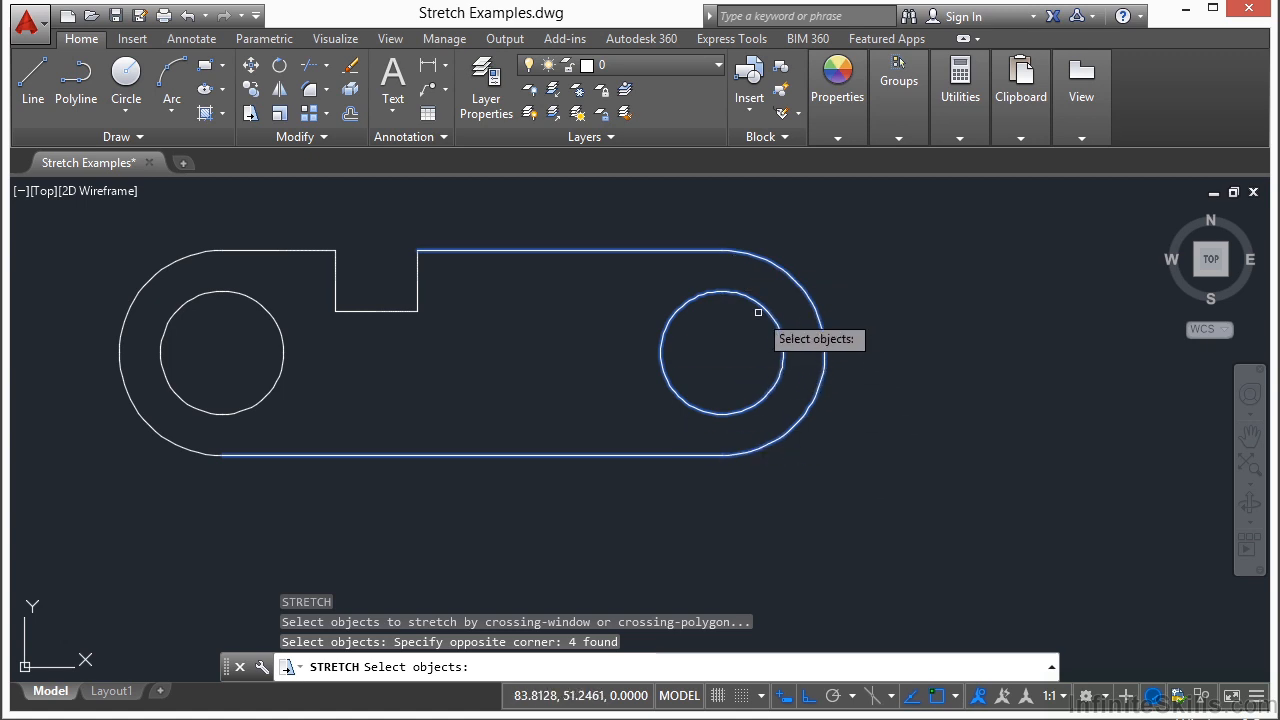
mouse_move(666, 482)
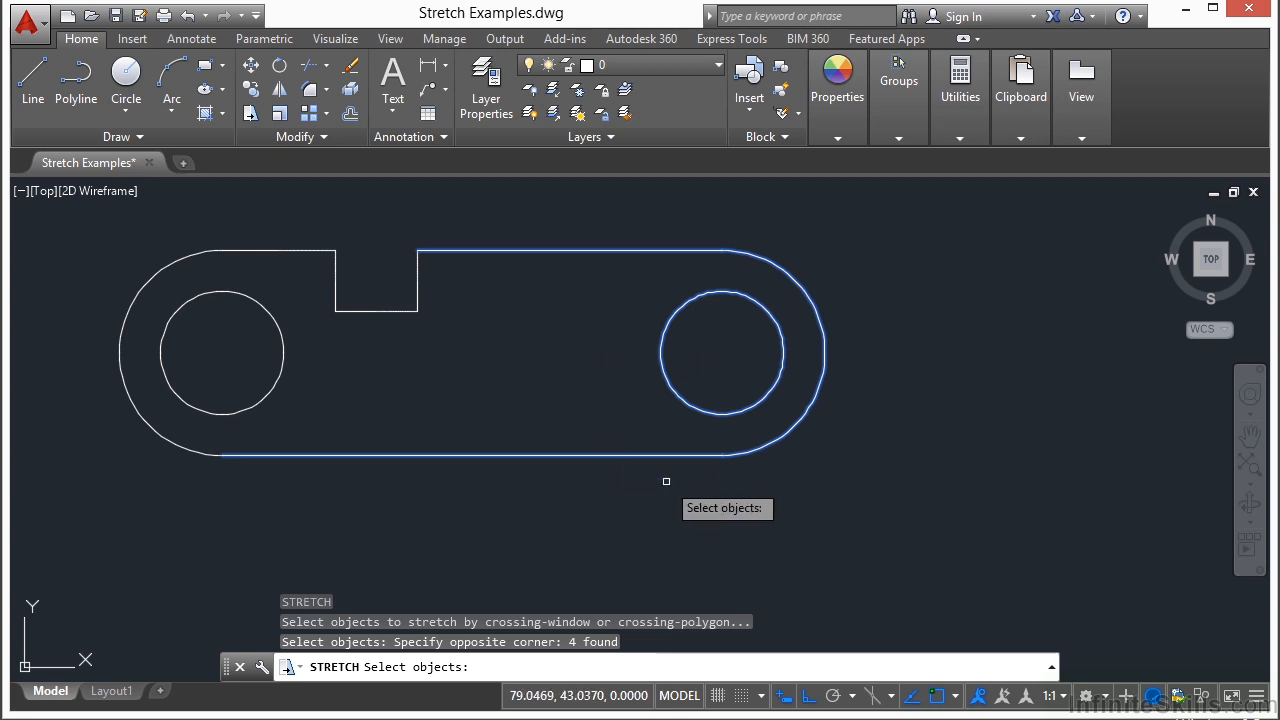
key(Enter)
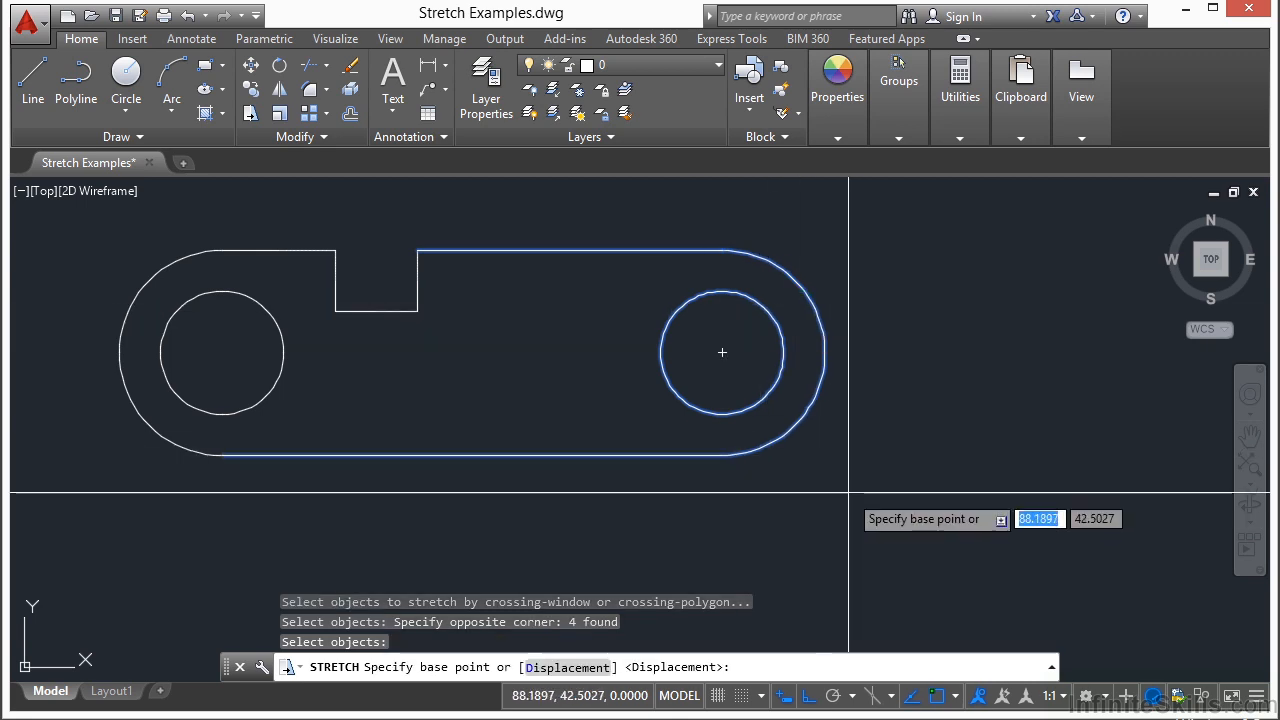
click(722, 352)
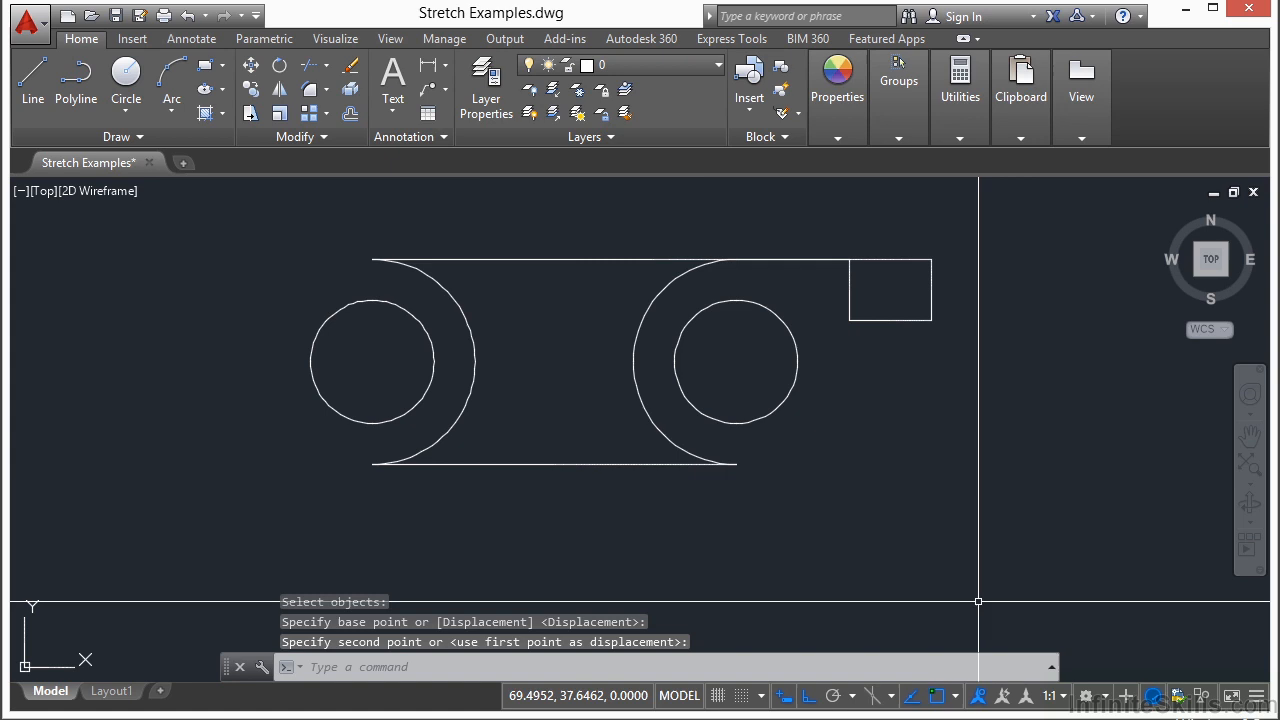
key(ctrl+z)
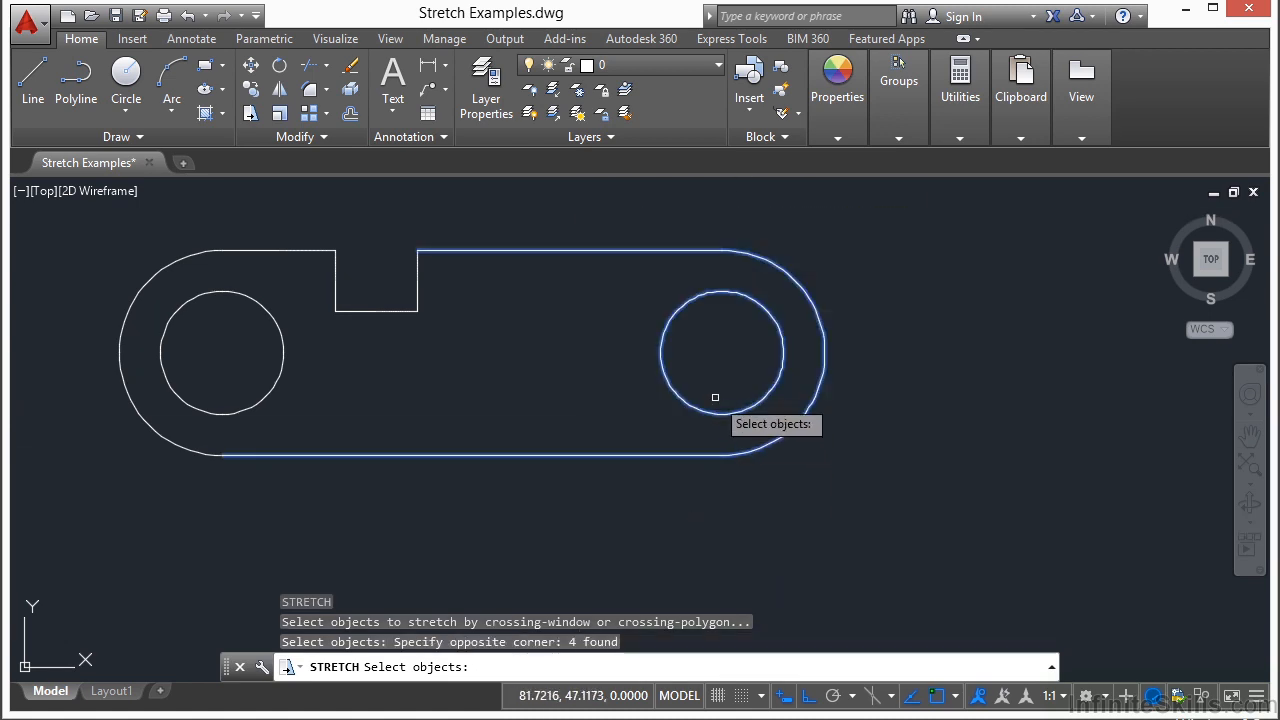
mouse_move(687, 361)
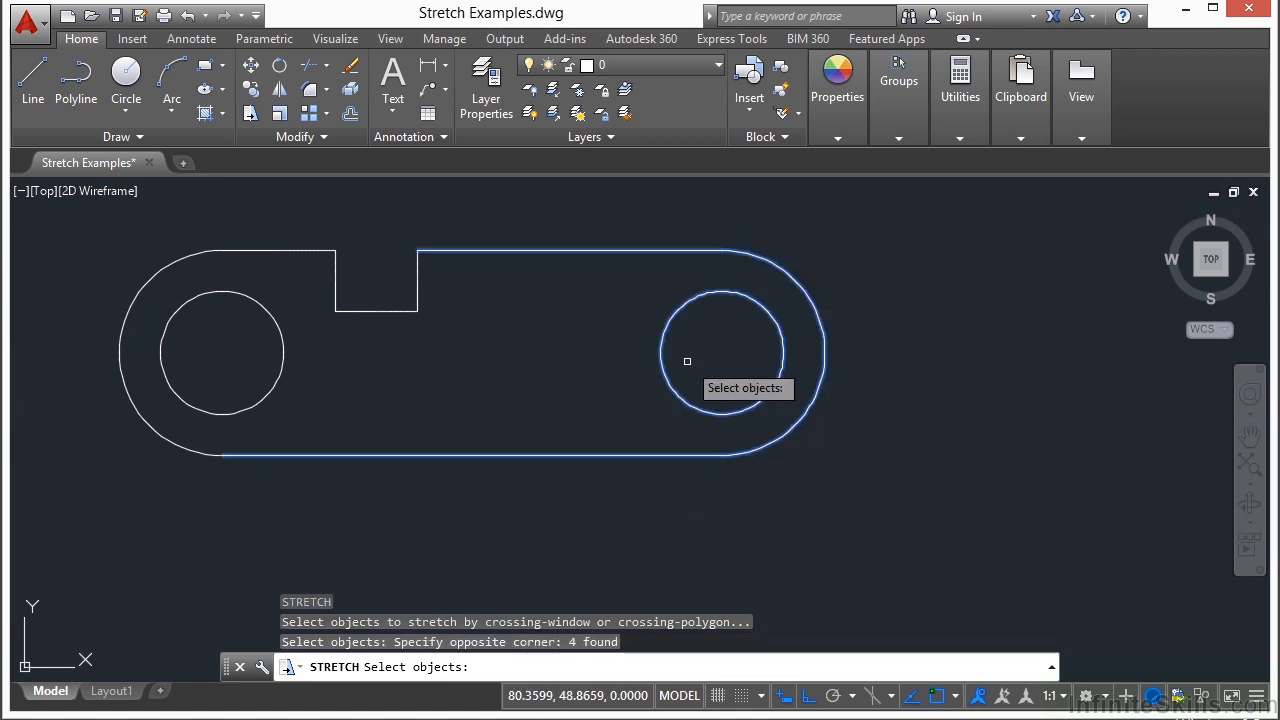
mouse_move(673, 369)
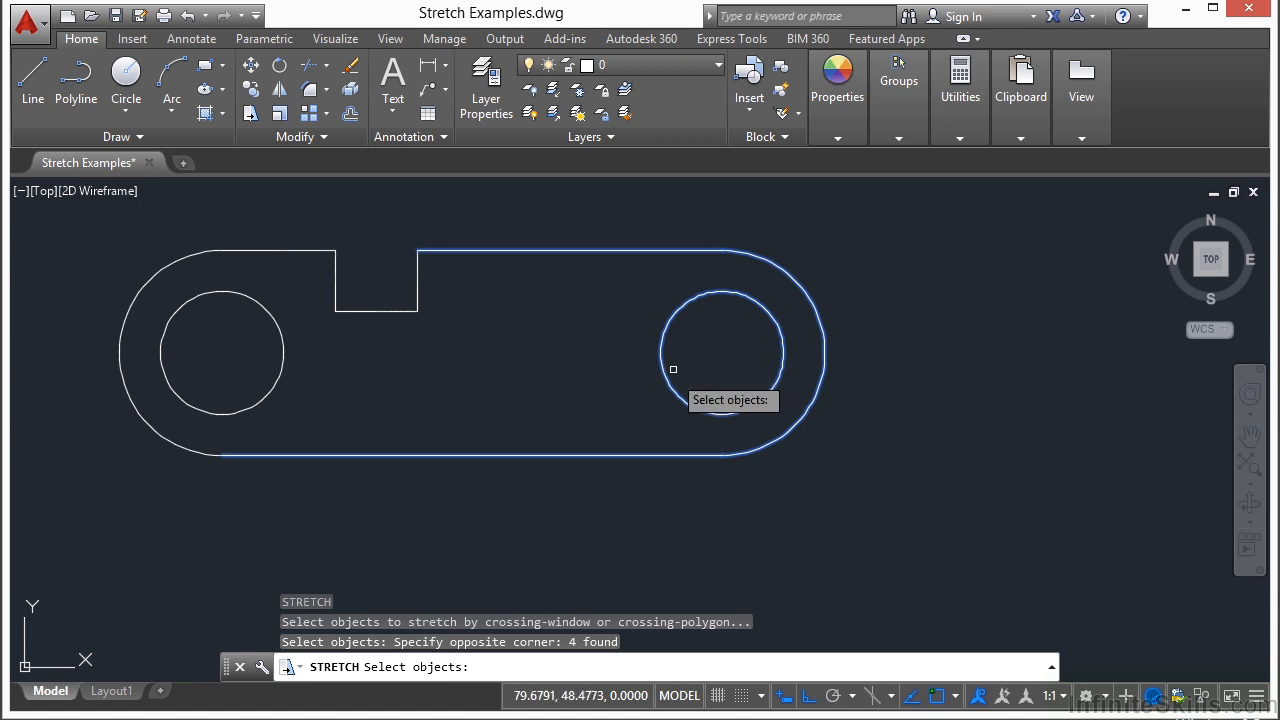
Step: Stretch the bracket's right end, excluding the hole, using the hole centre as base point
click(722, 344)
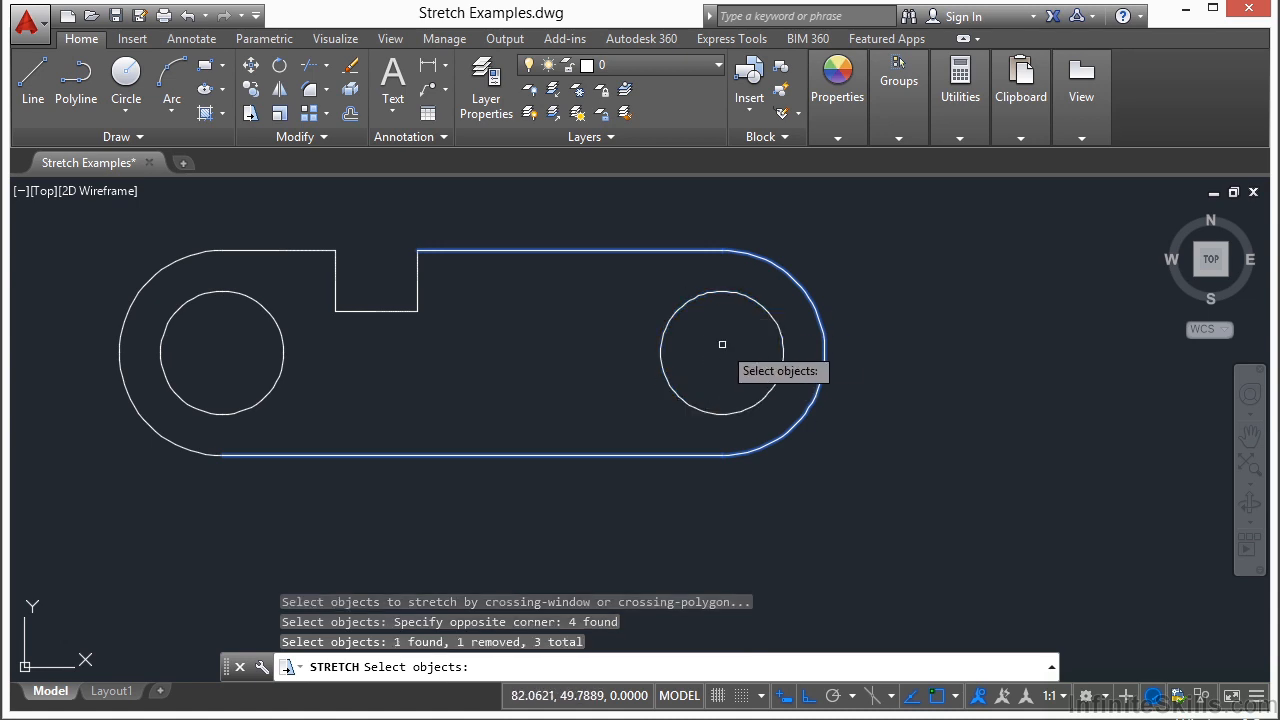
key(Enter)
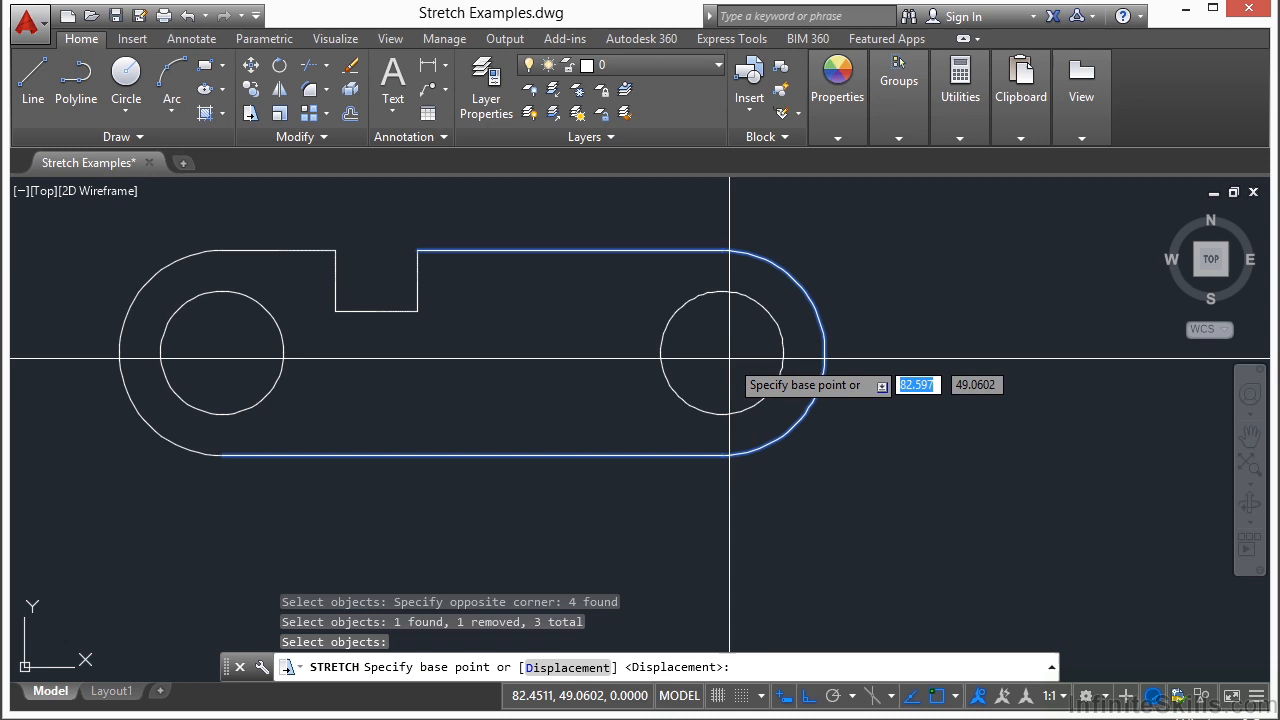
mouse_move(722, 352)
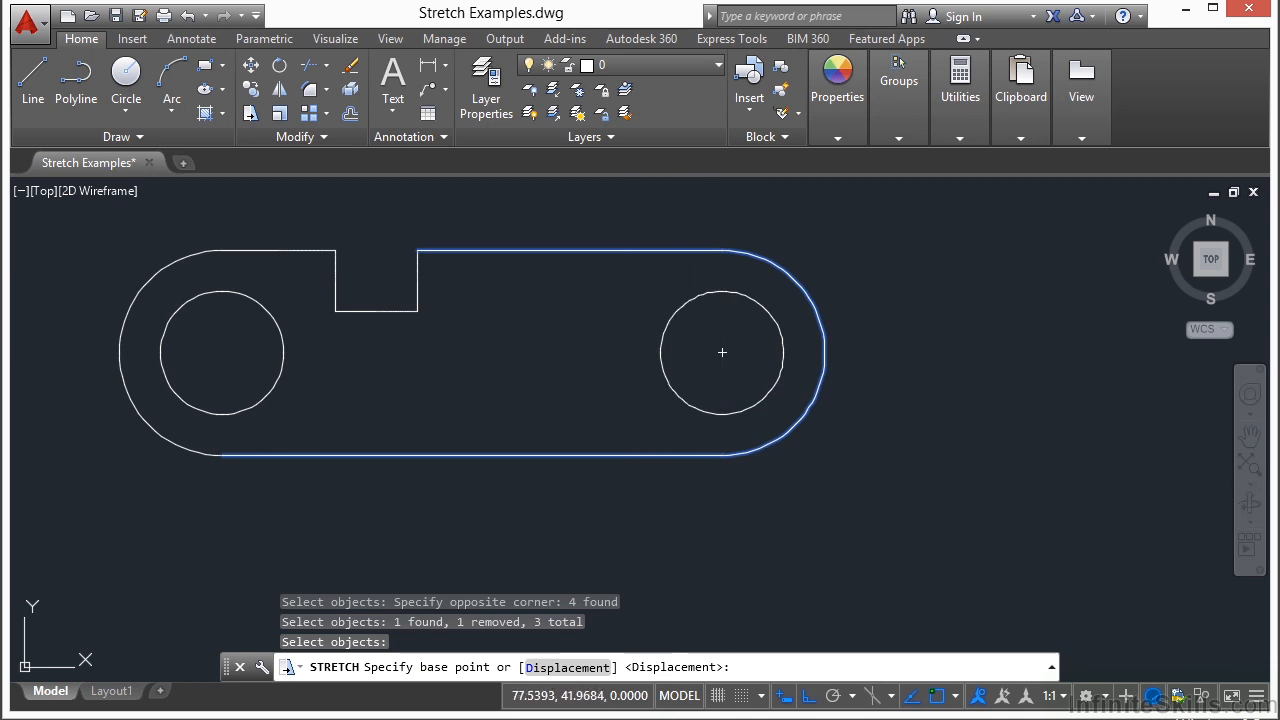
click(722, 352)
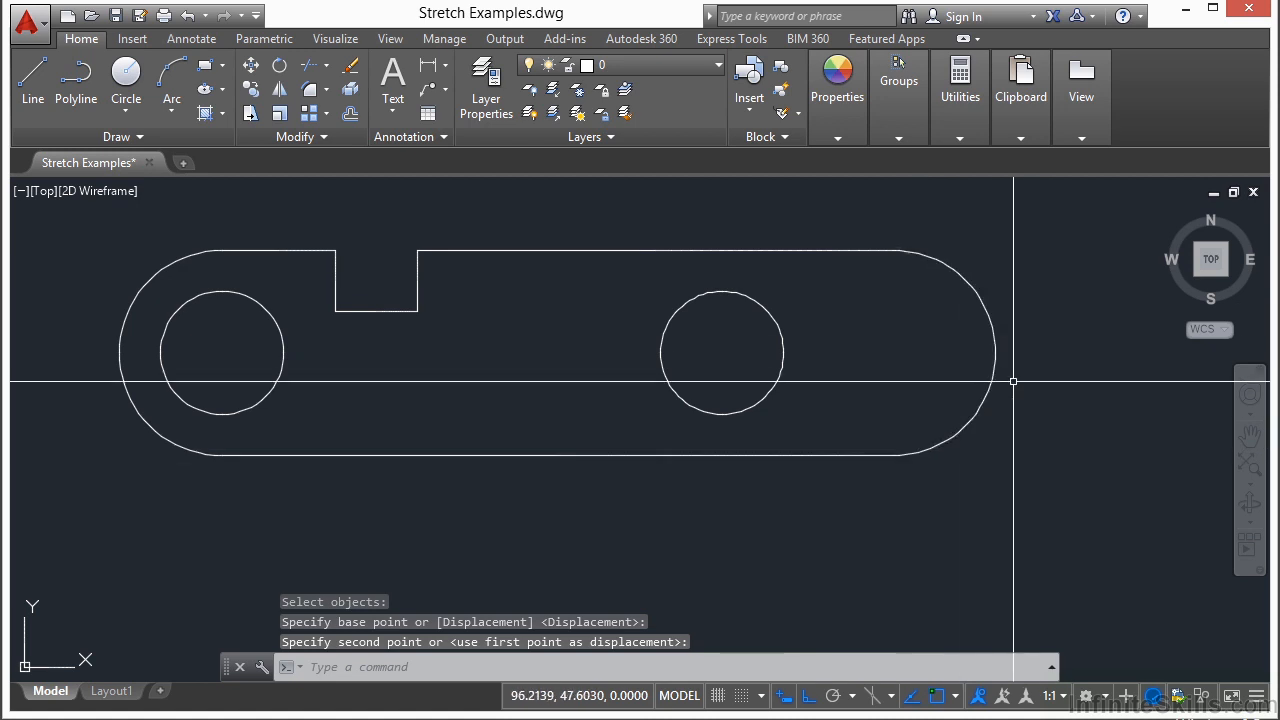
mouse_move(730, 354)
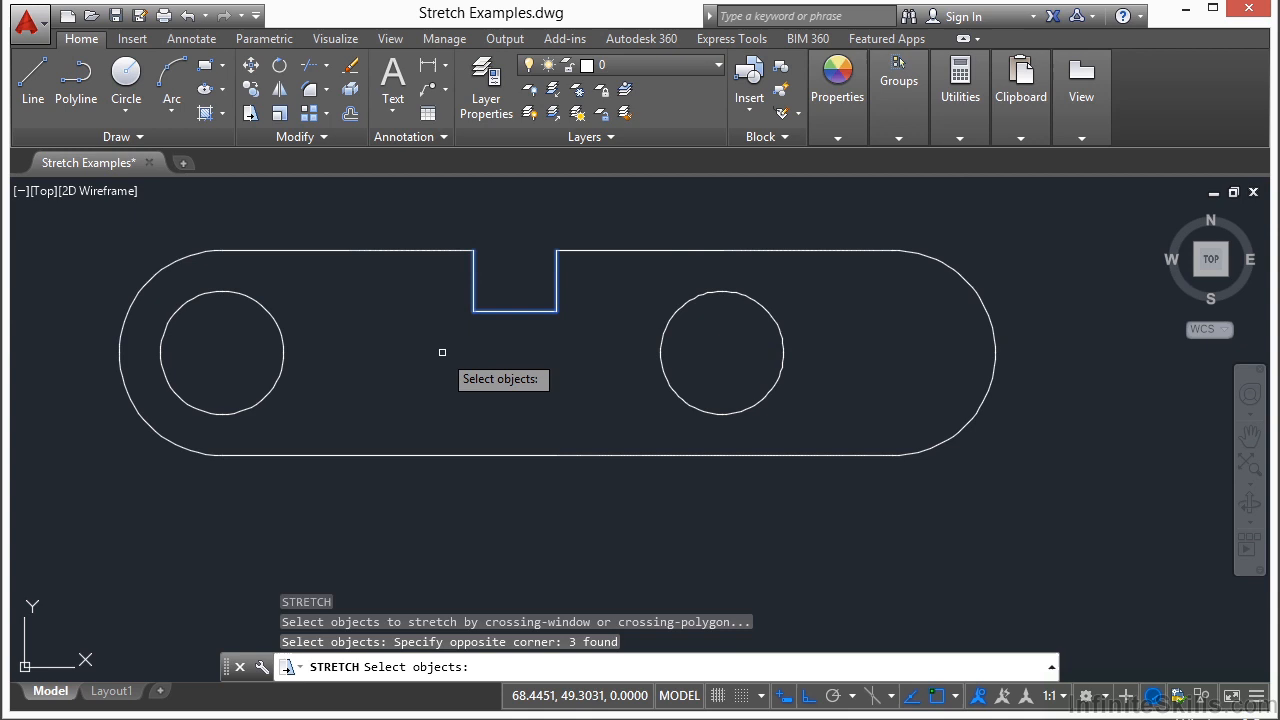
Step: Stretch the cutout's bottom and side edges to widen and deepen the top slot
click(497, 335)
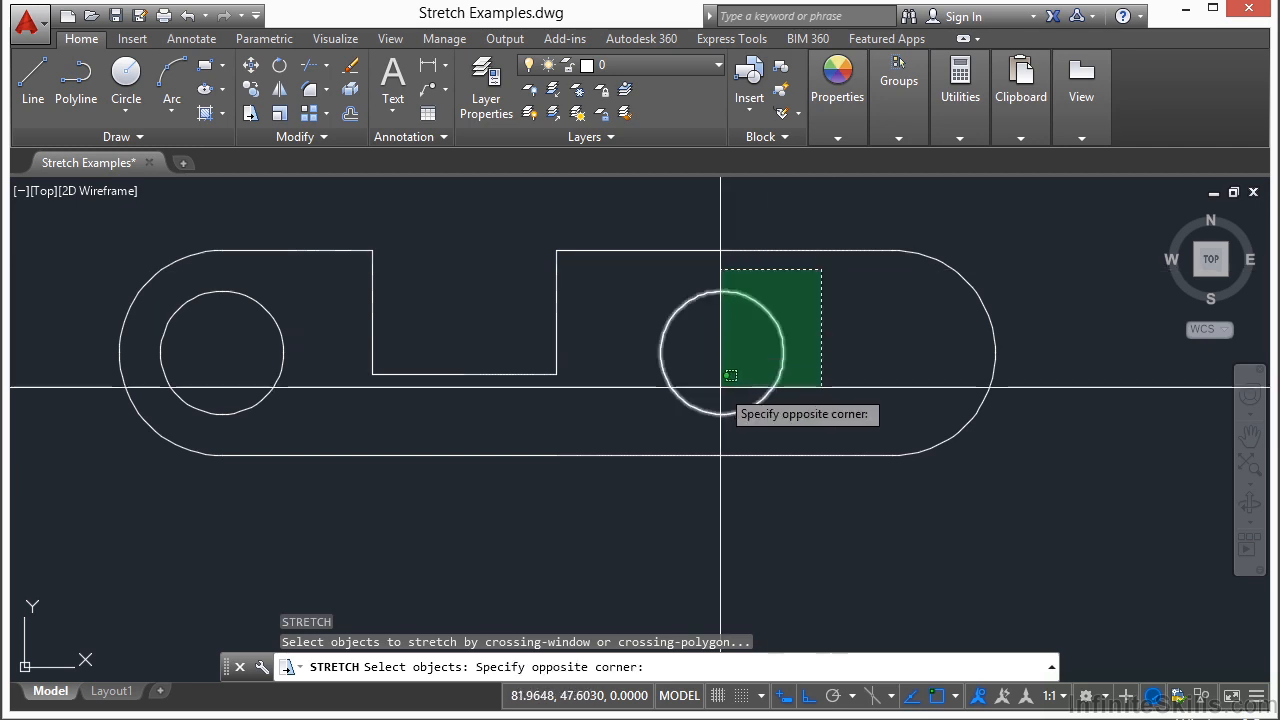
Step: Stretch the right-hand hole further right by windowing its centre
click(722, 352)
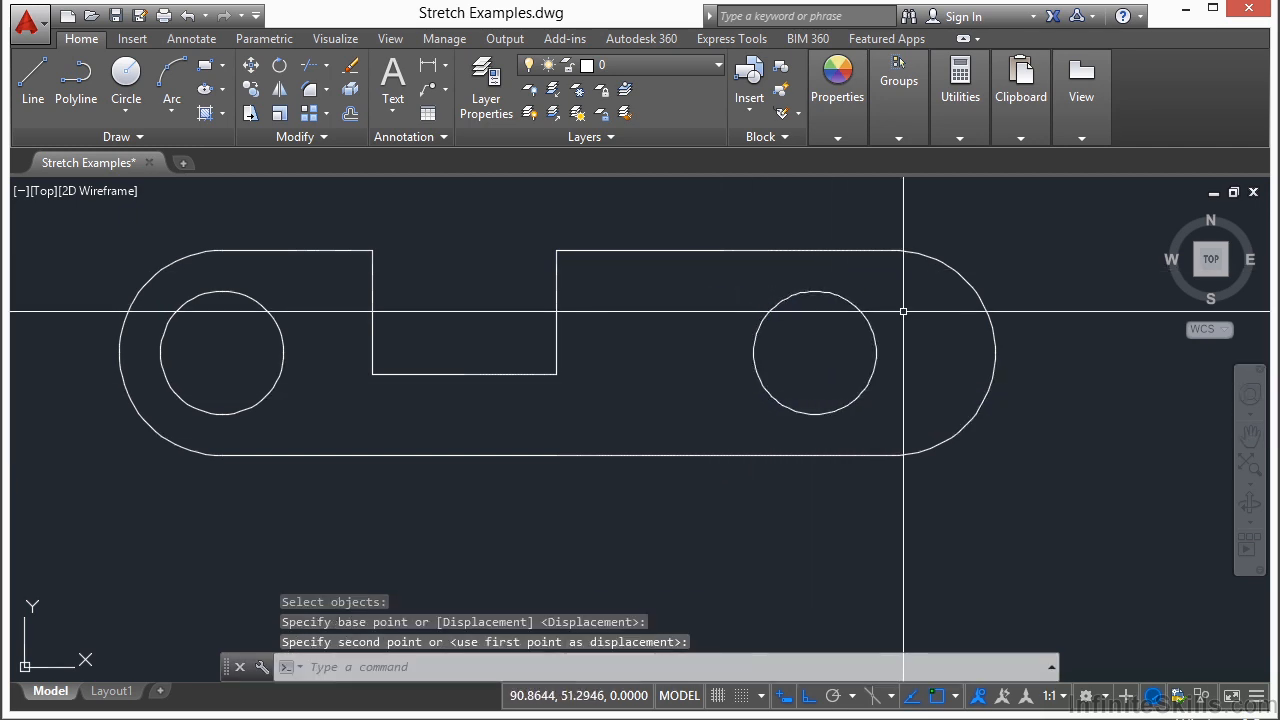
mouse_move(917, 331)
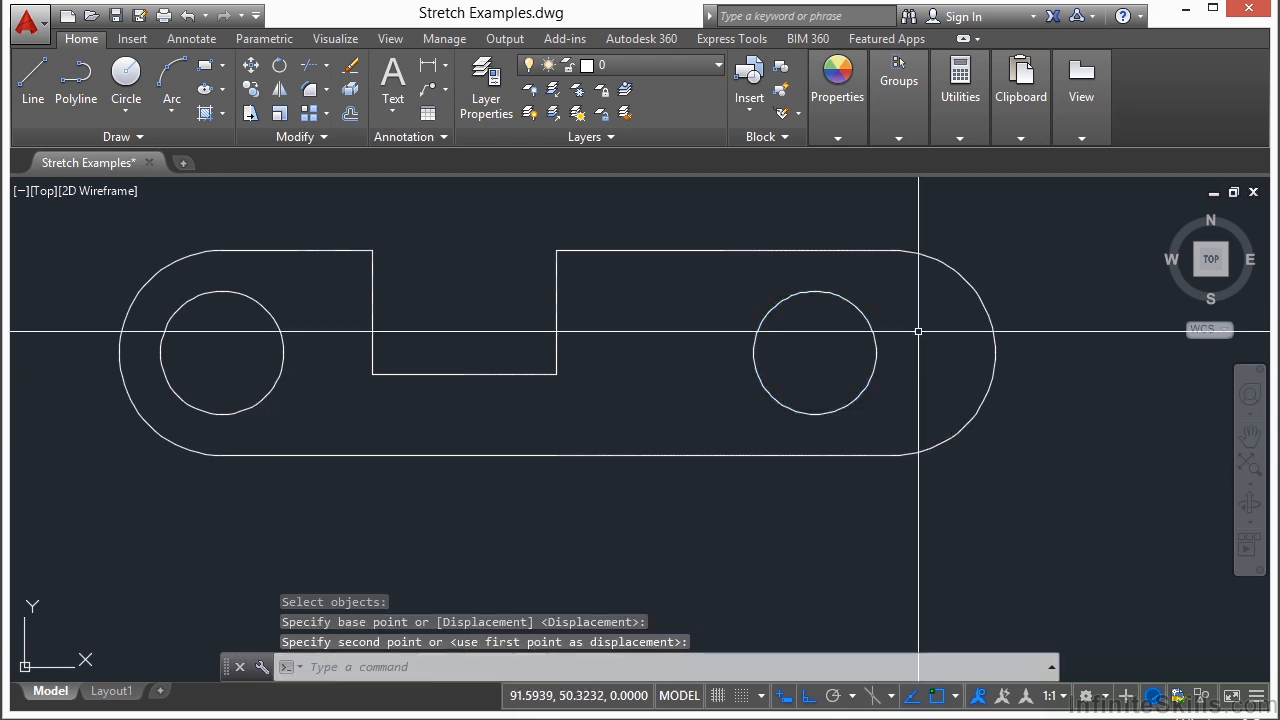
click(706, 382)
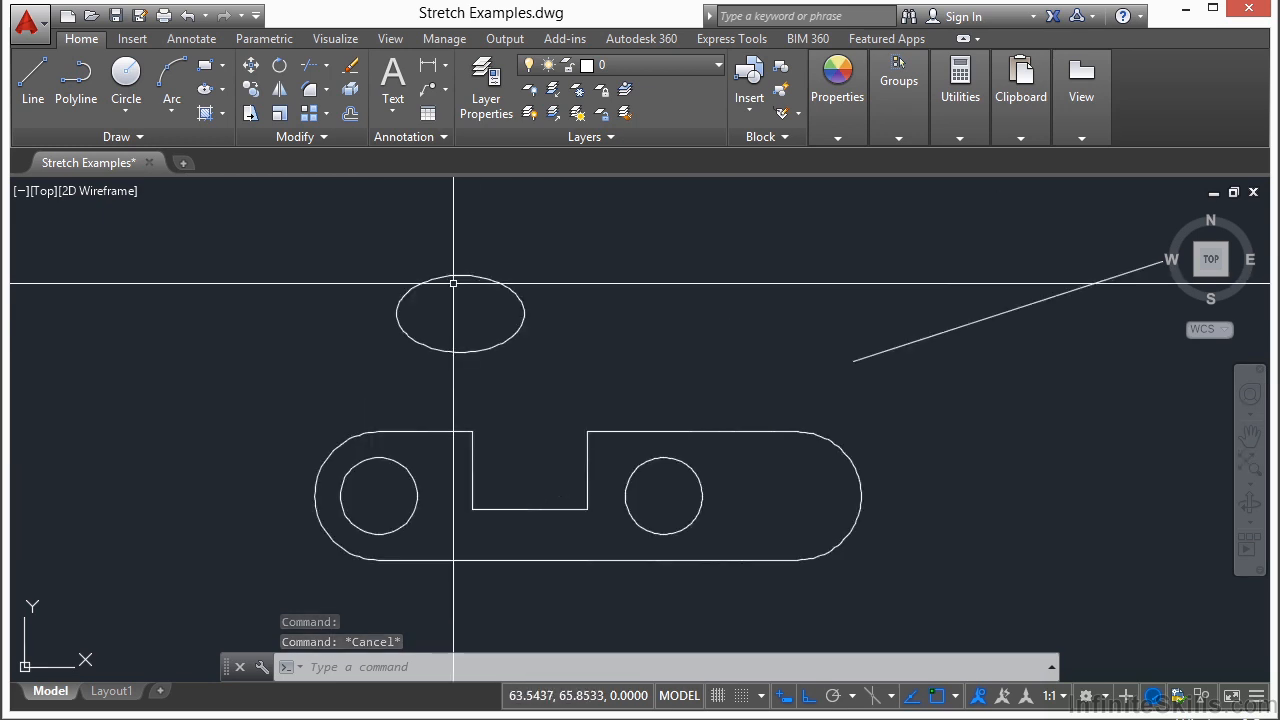
Step: Stretch the ellipse right and slightly upward by enclosing it in a crossing window
click(459, 313)
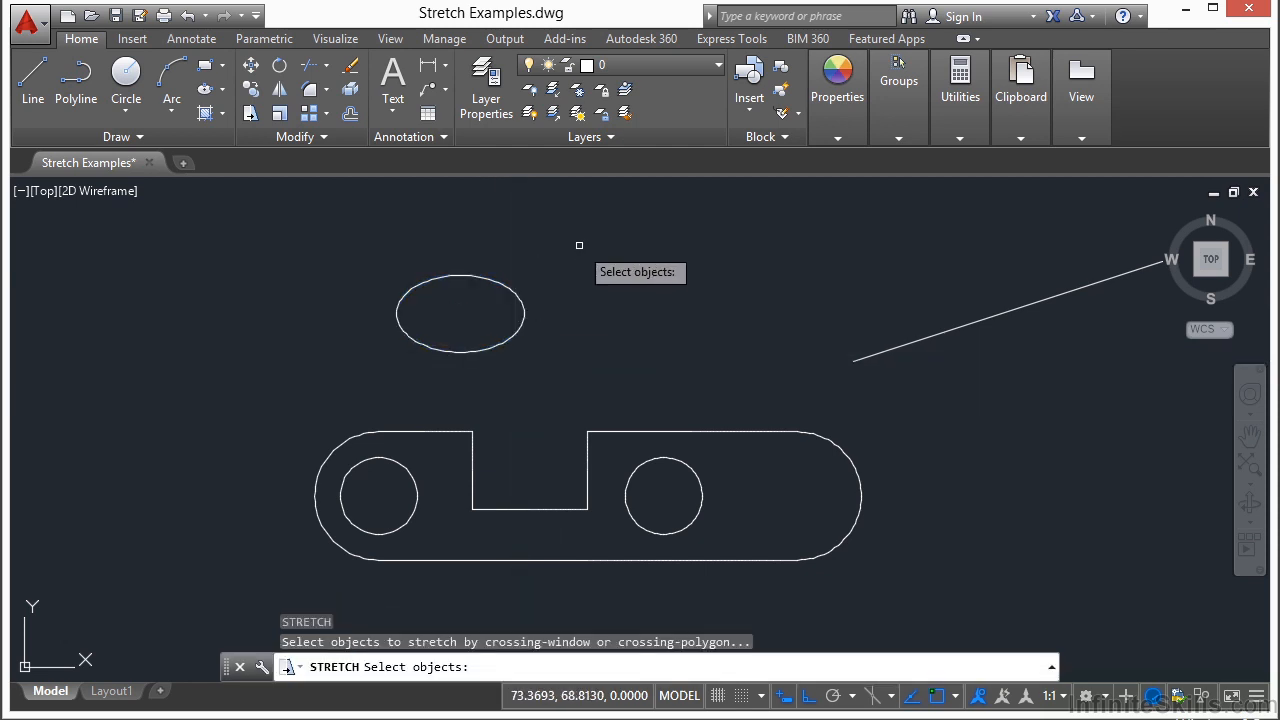
click(611, 301)
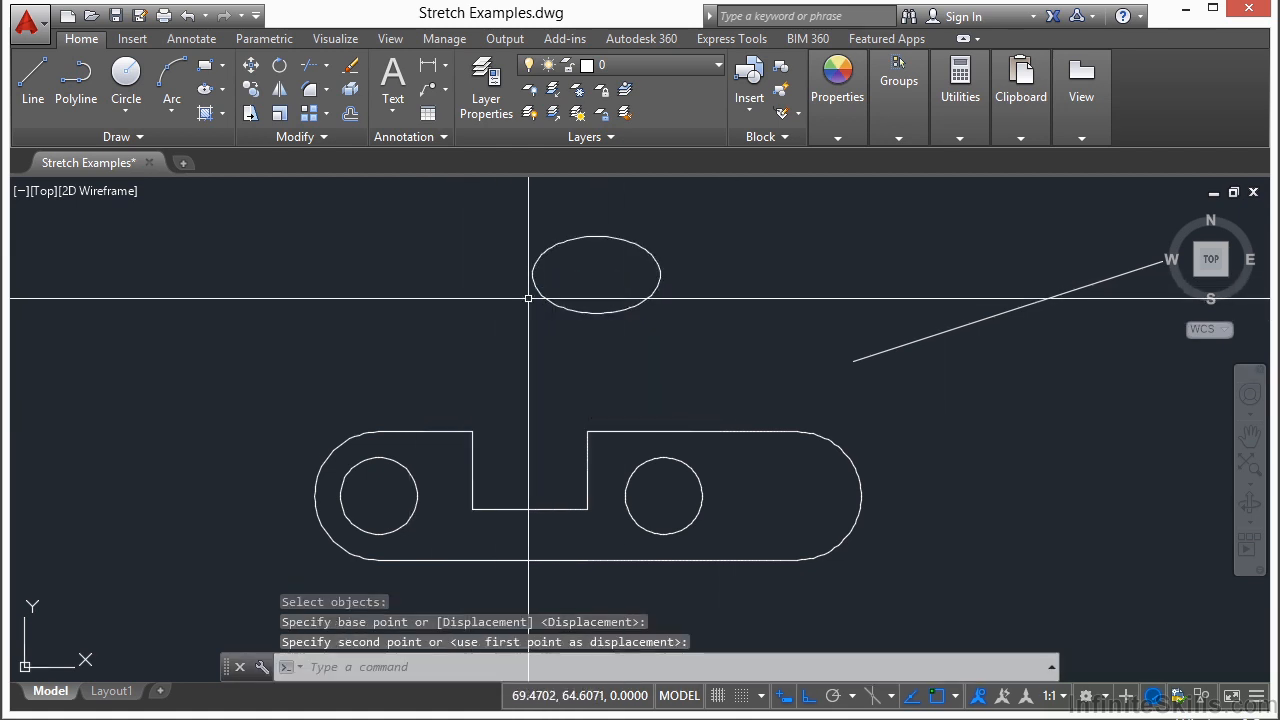
mouse_move(553, 307)
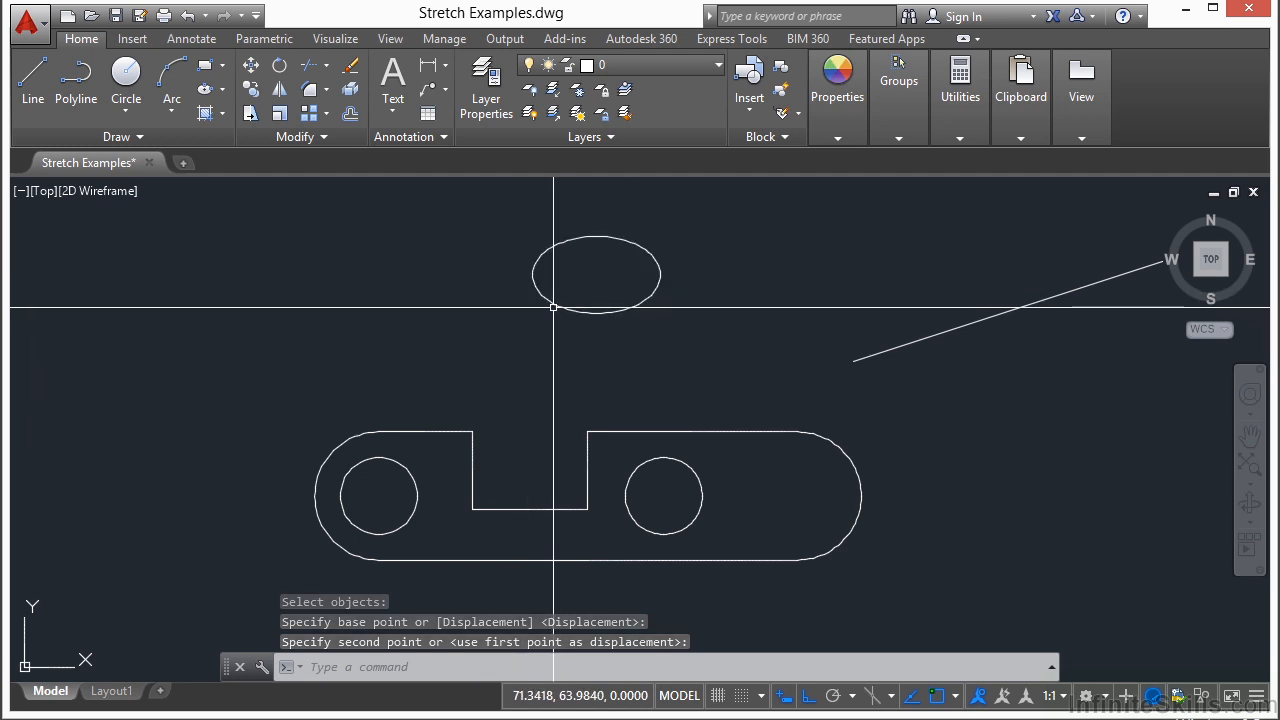